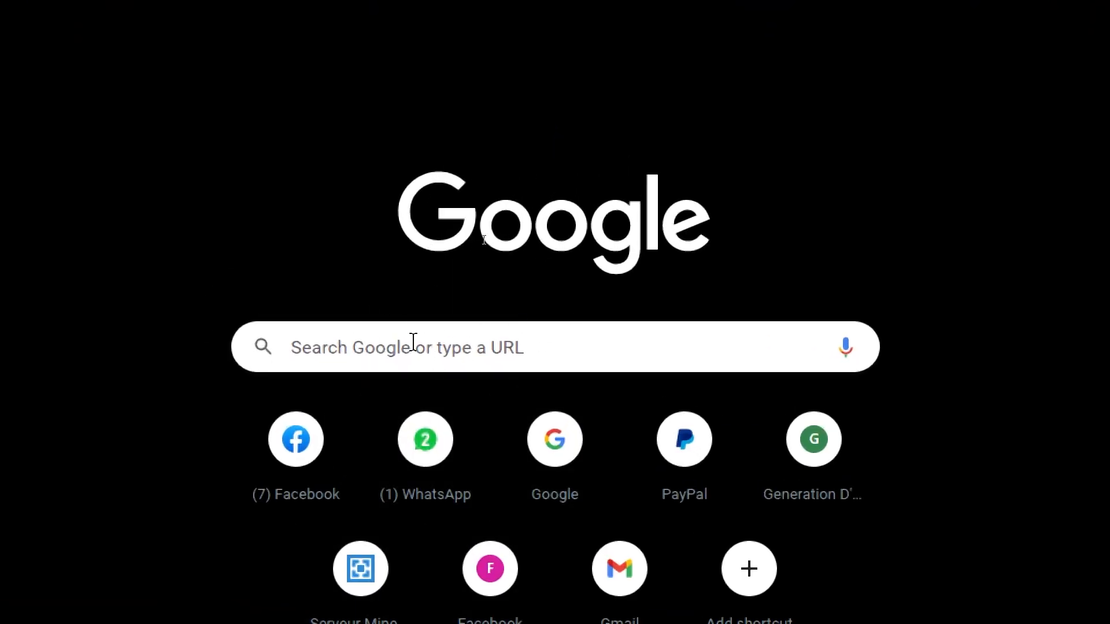
Search Google for 'testrail' and open the 'TestRail – Orchestrate Testing' result
type("testrail")
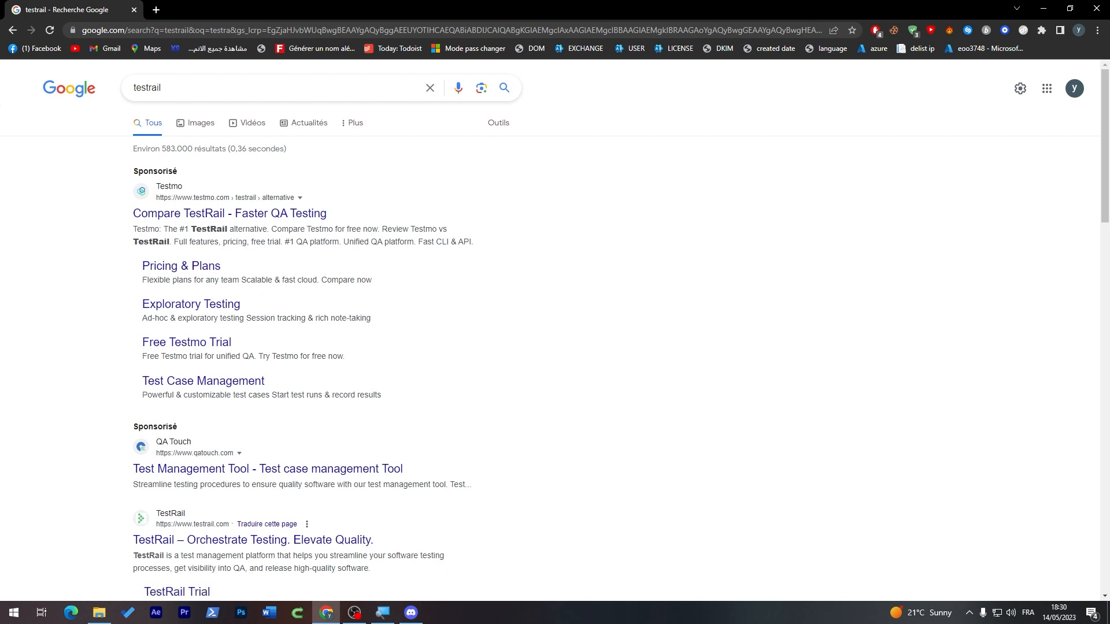
left_click(229, 213)
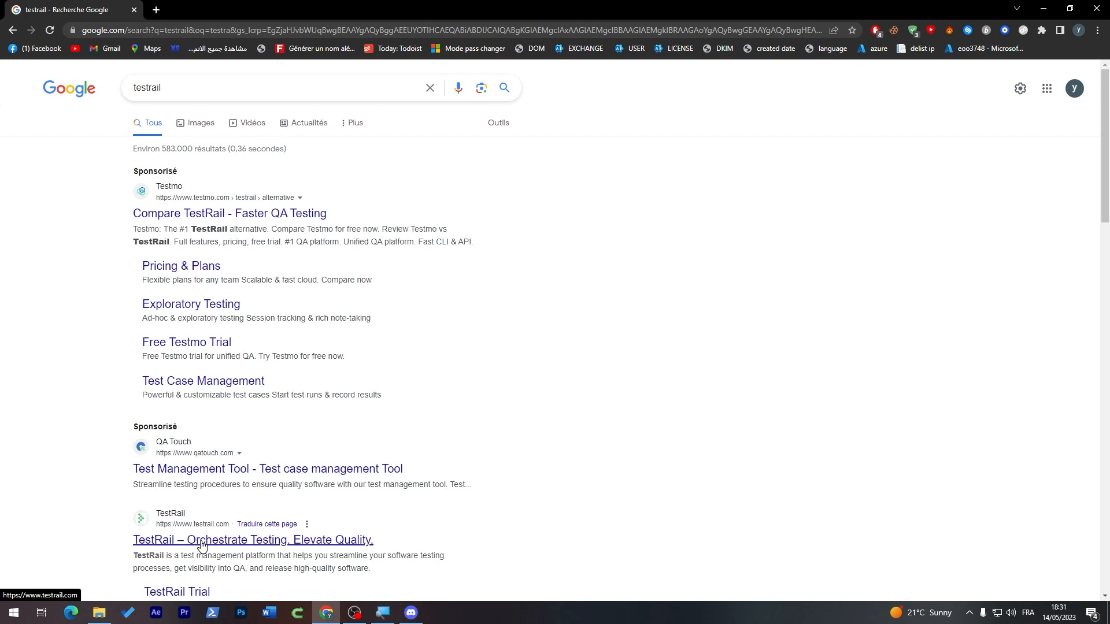
left_click(252, 539)
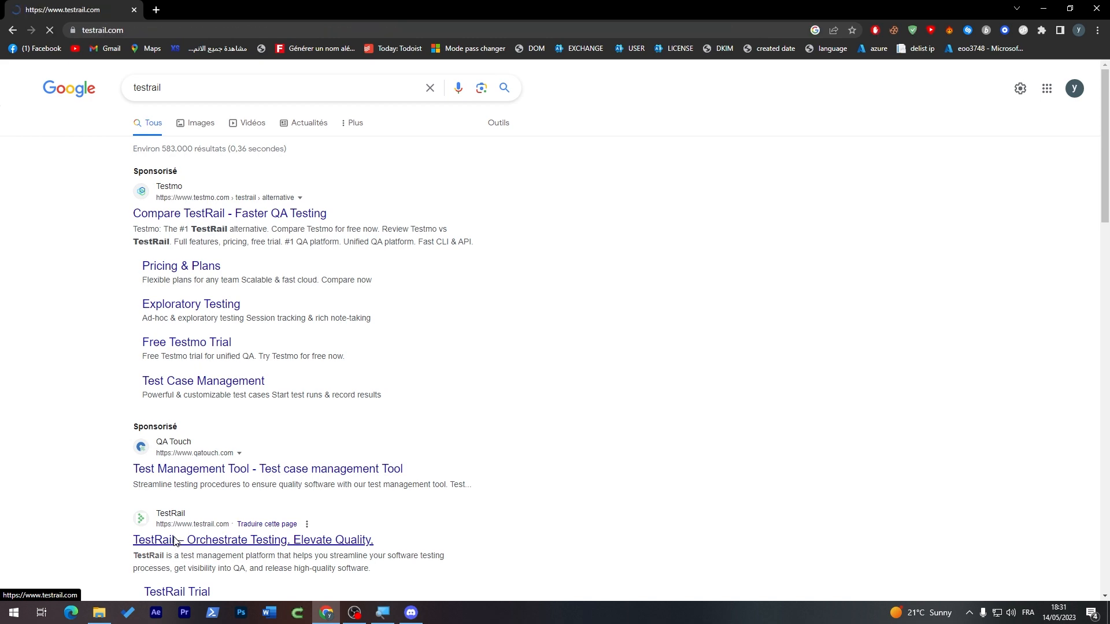
Browse the homepage's Test Automation overview, statistics and integrations, then return to 'The OS for QA Teams'
left_click(252, 539)
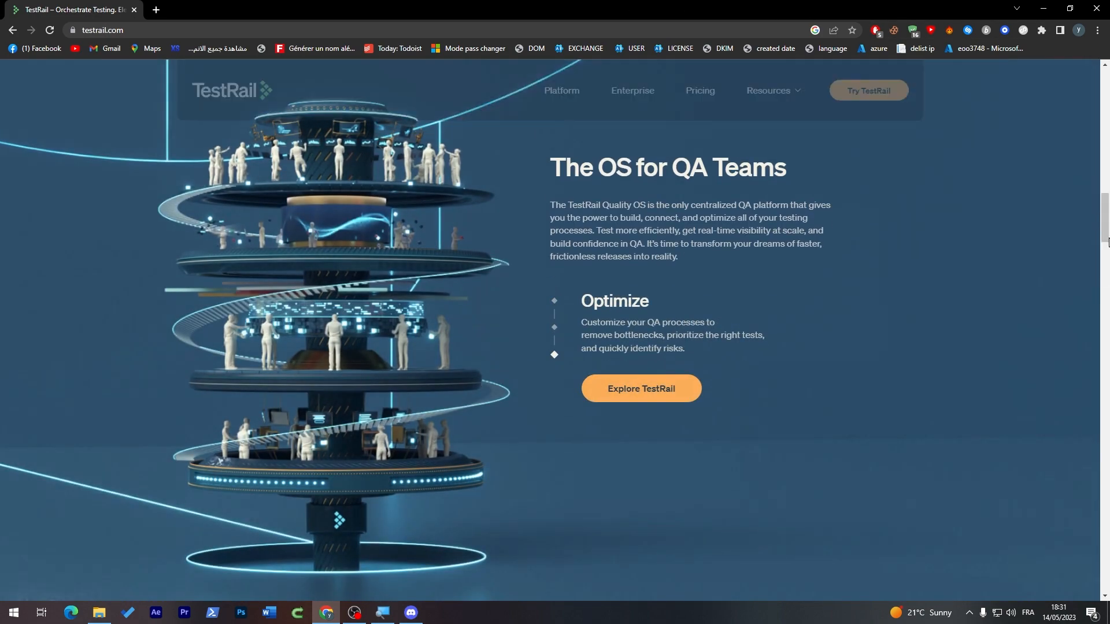
scroll("down", 3)
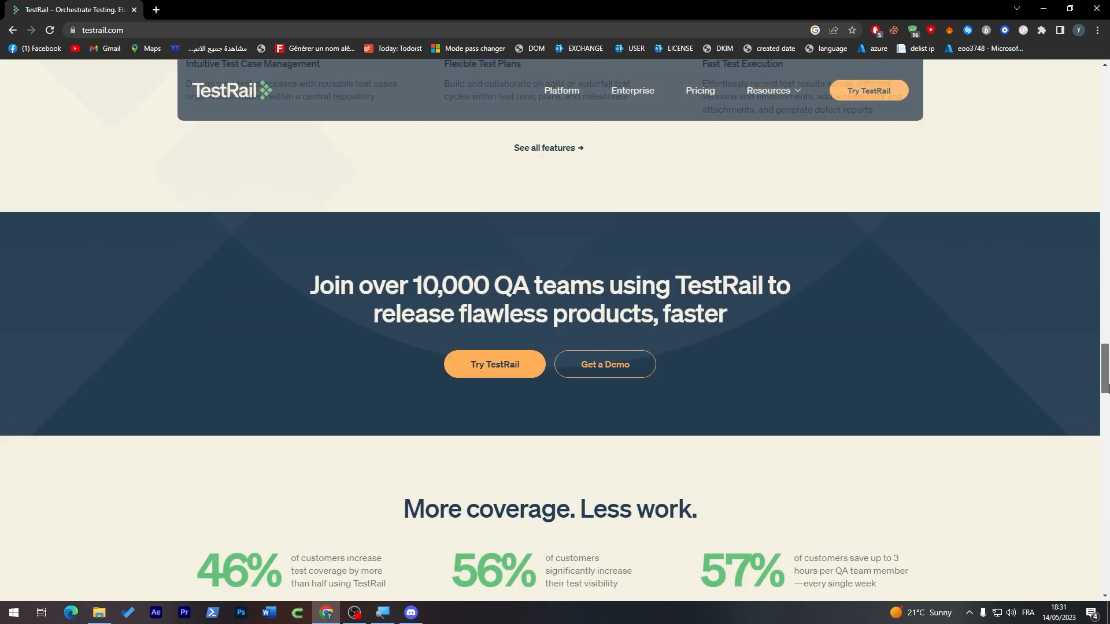
scroll("up", 3)
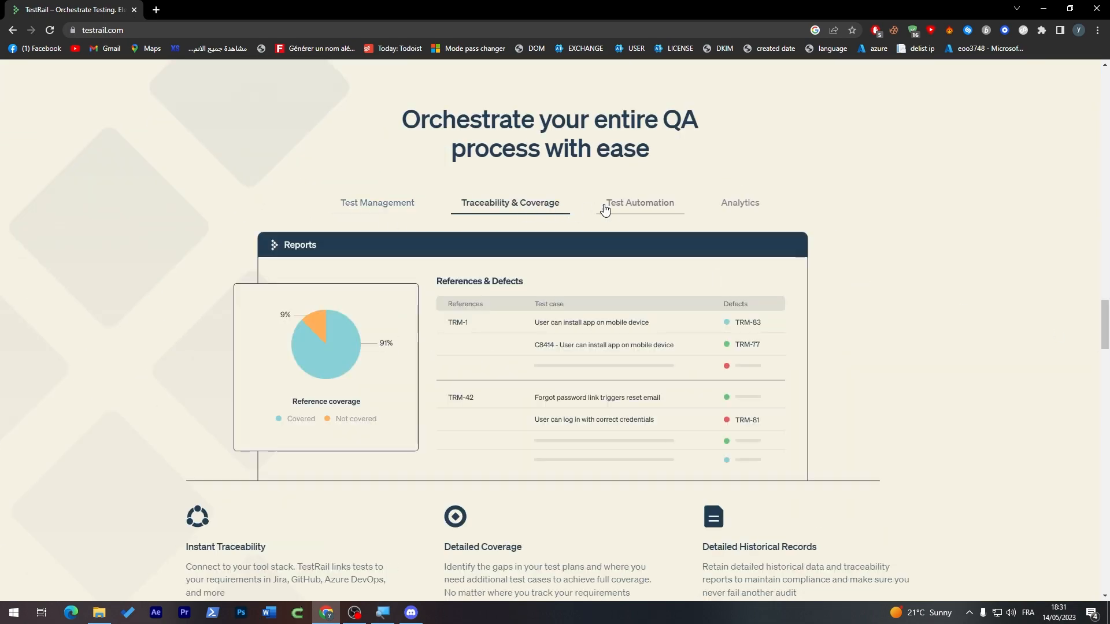
left_click(638, 203)
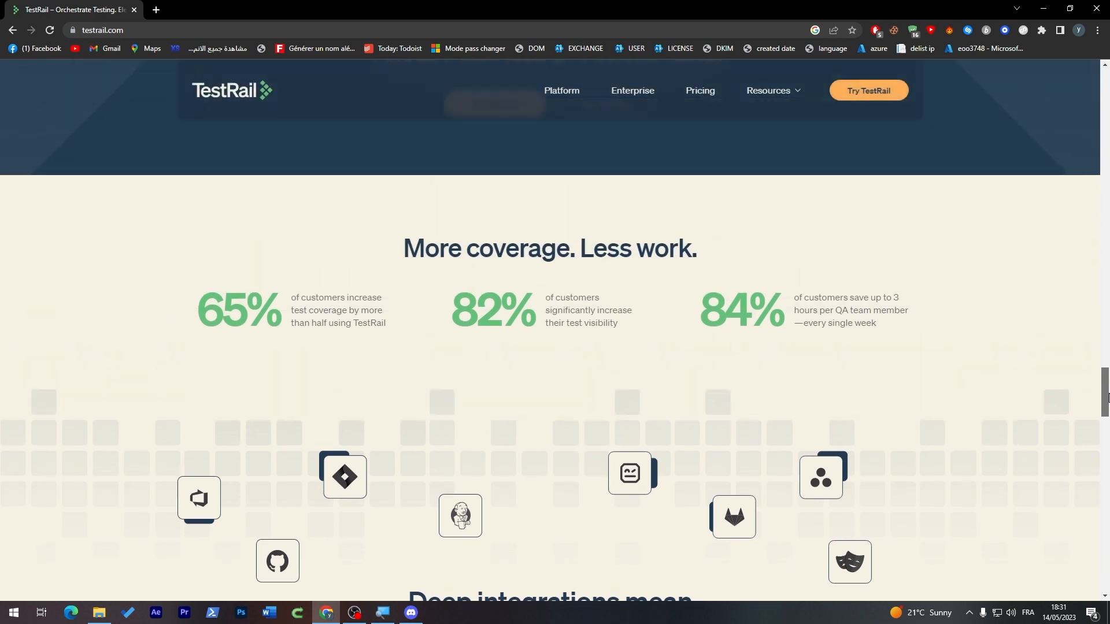
mouse_move(673, 164)
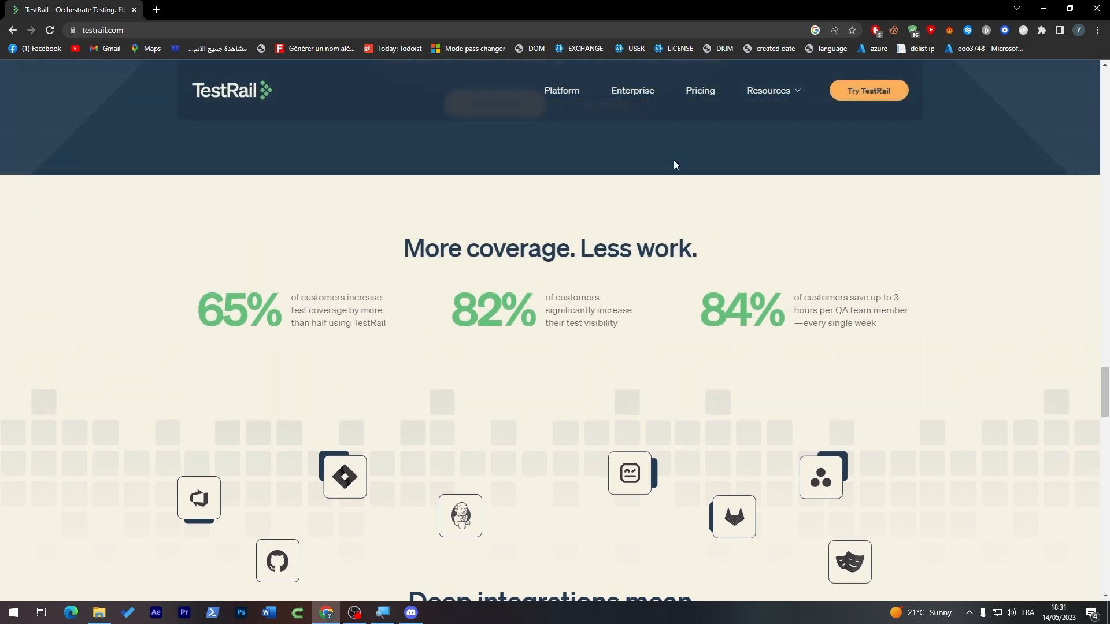
double_click(226, 309)
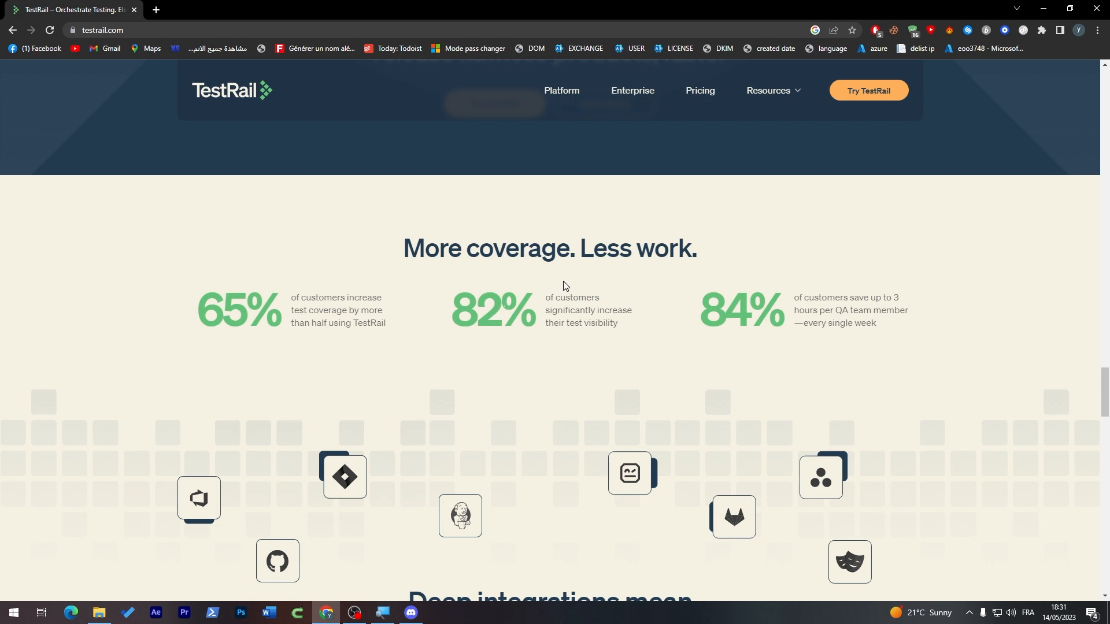
mouse_move(641, 290)
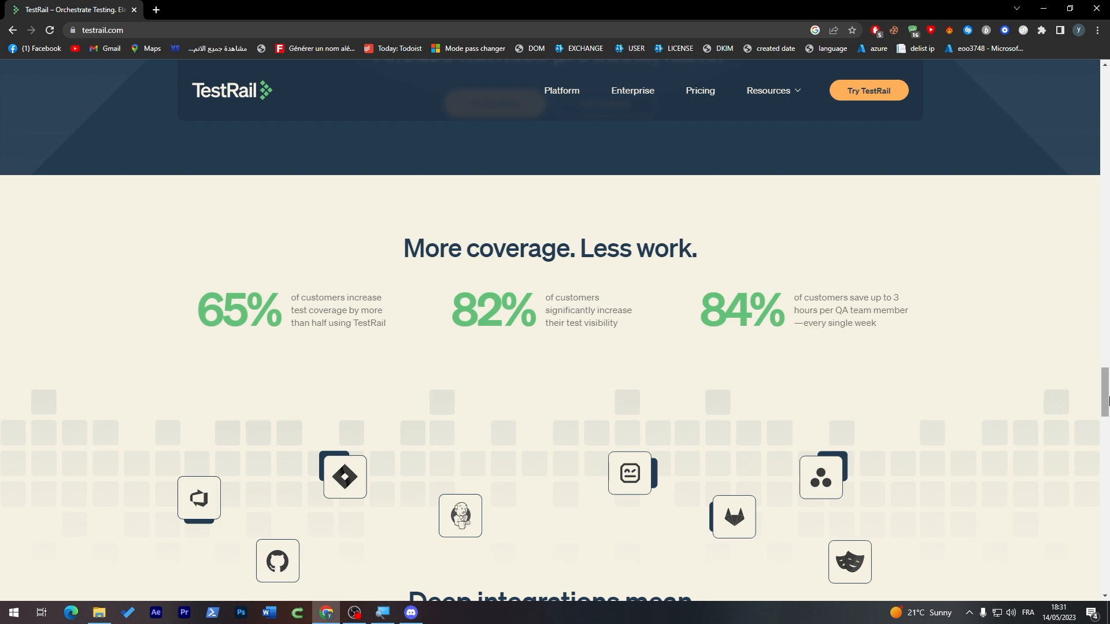
scroll("down", 3)
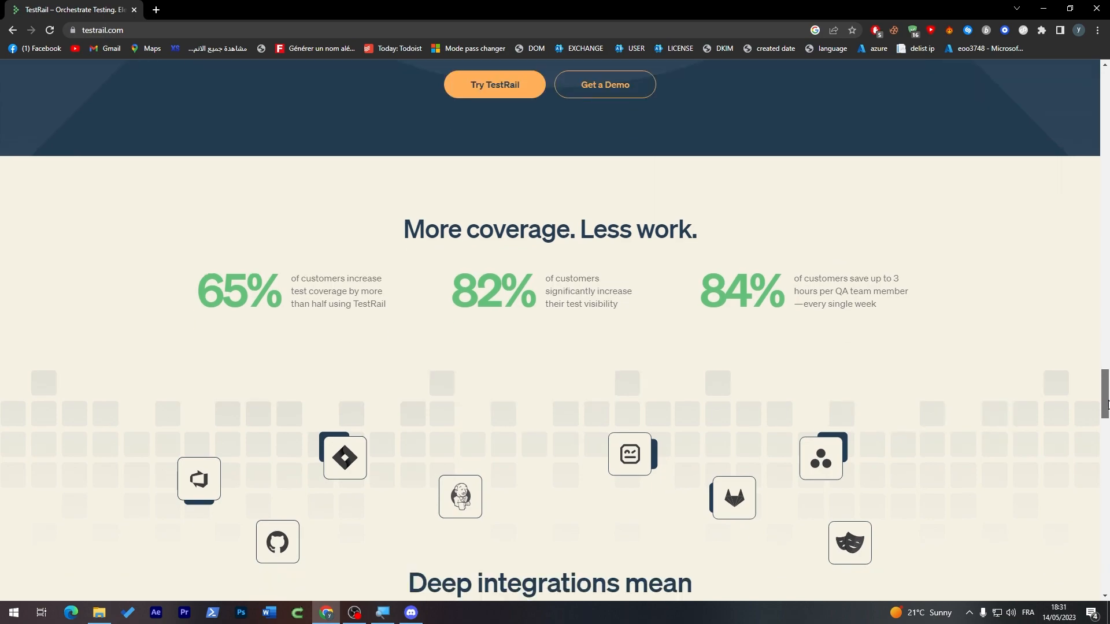
scroll("up", 3)
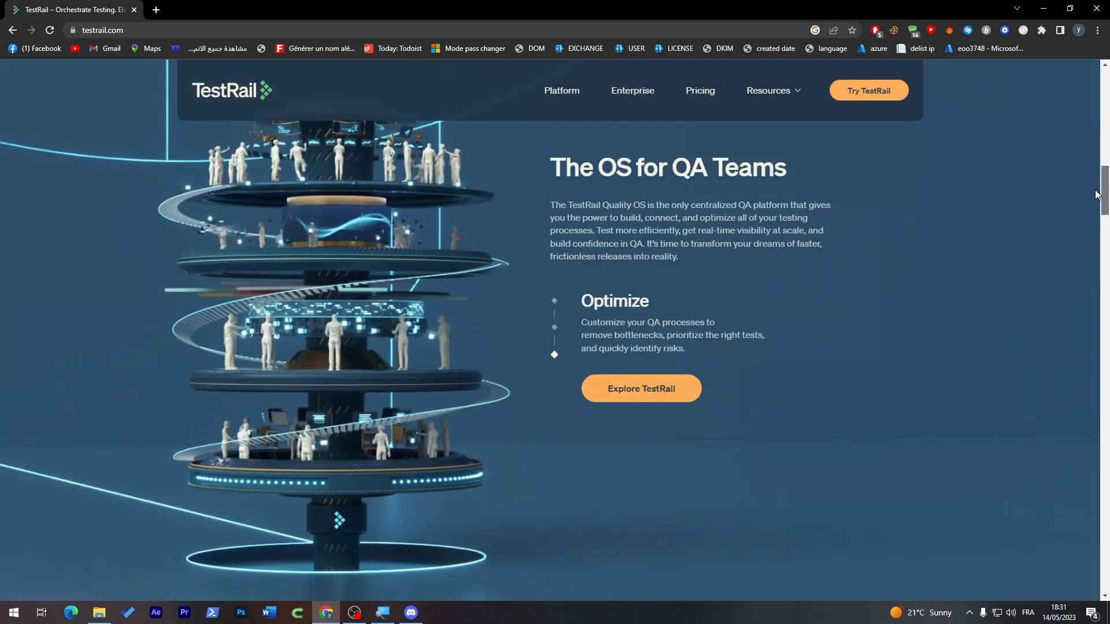
Open the Pricing page and compare Server and Cloud plan prices, ending on Cloud
left_click(699, 91)
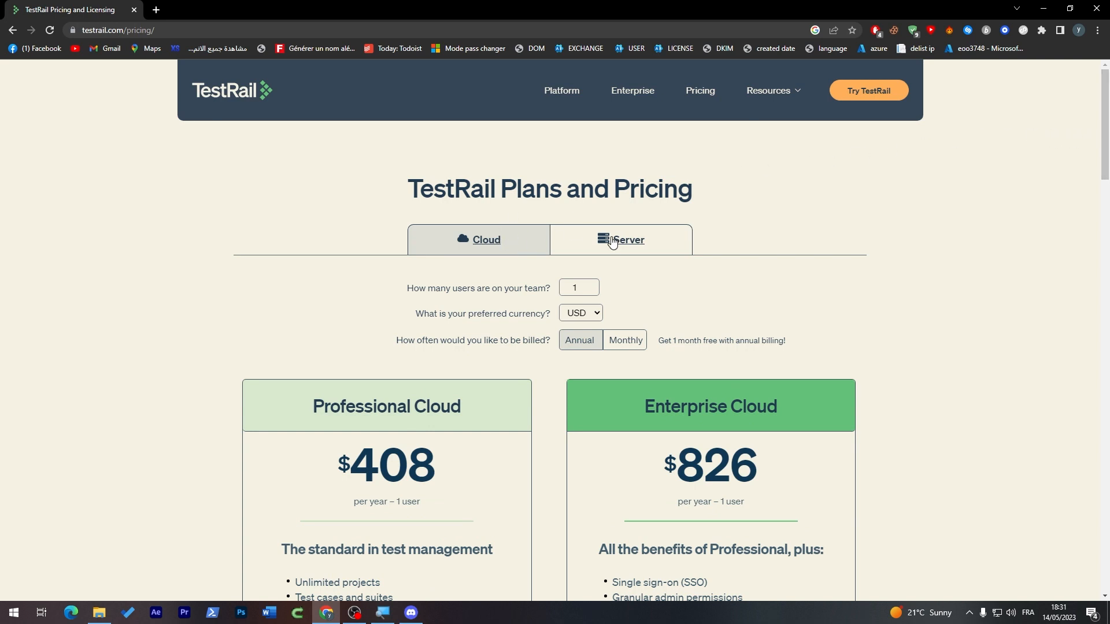
mouse_move(469, 227)
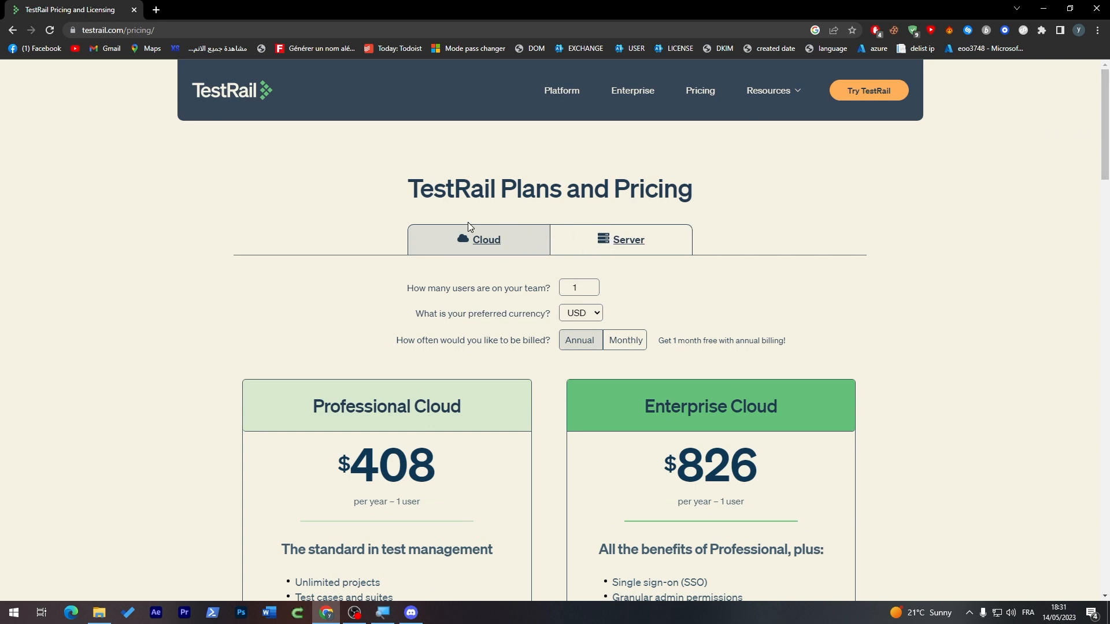
mouse_move(504, 241)
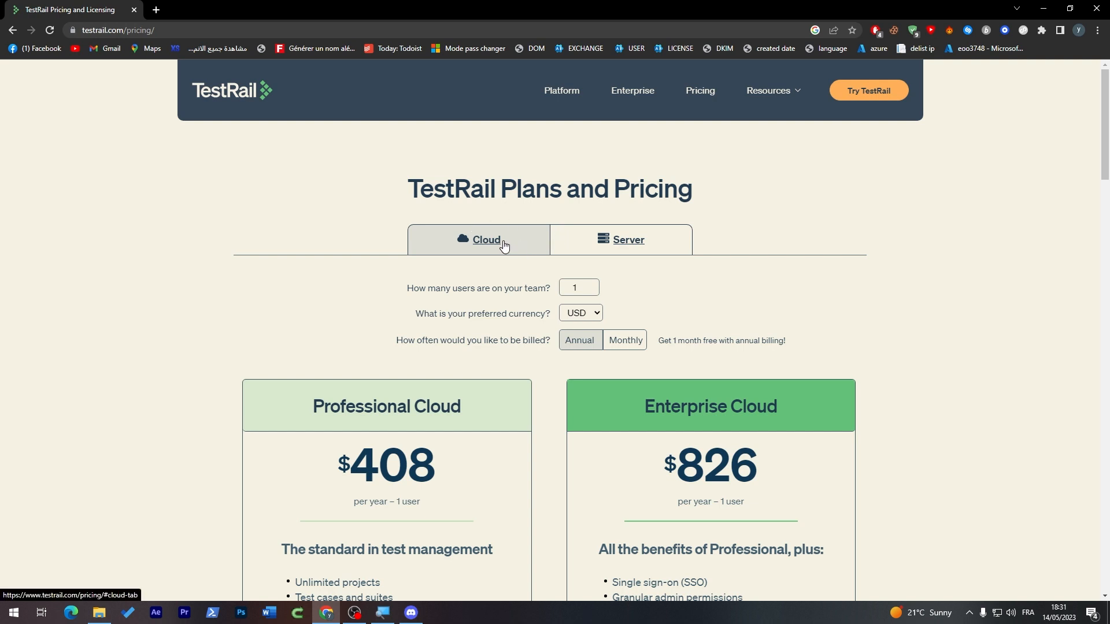
left_click(625, 239)
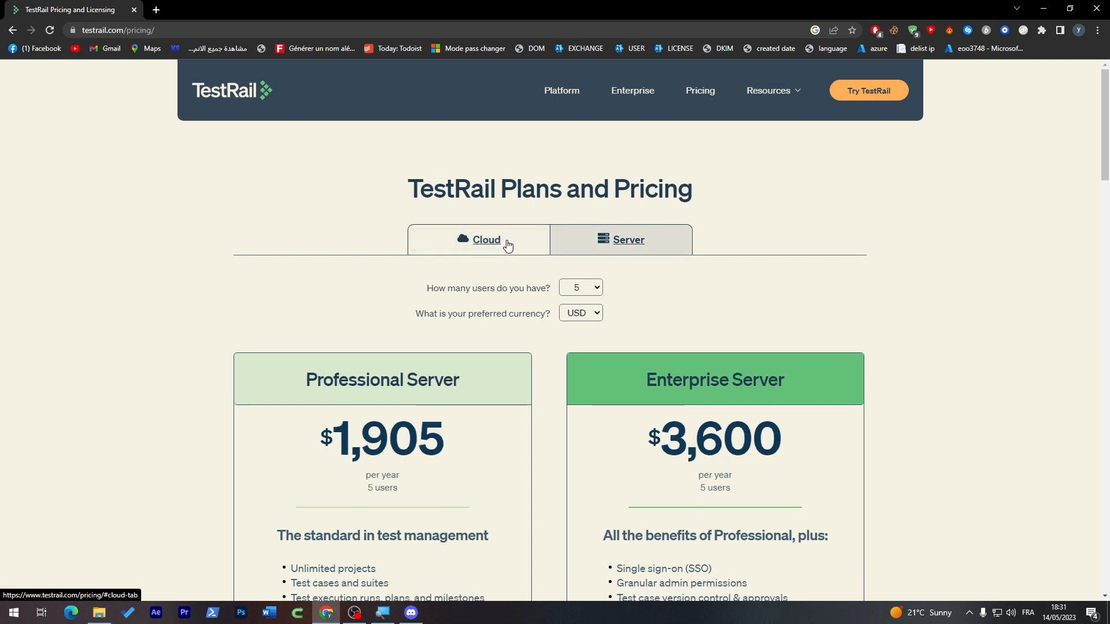
left_click(486, 239)
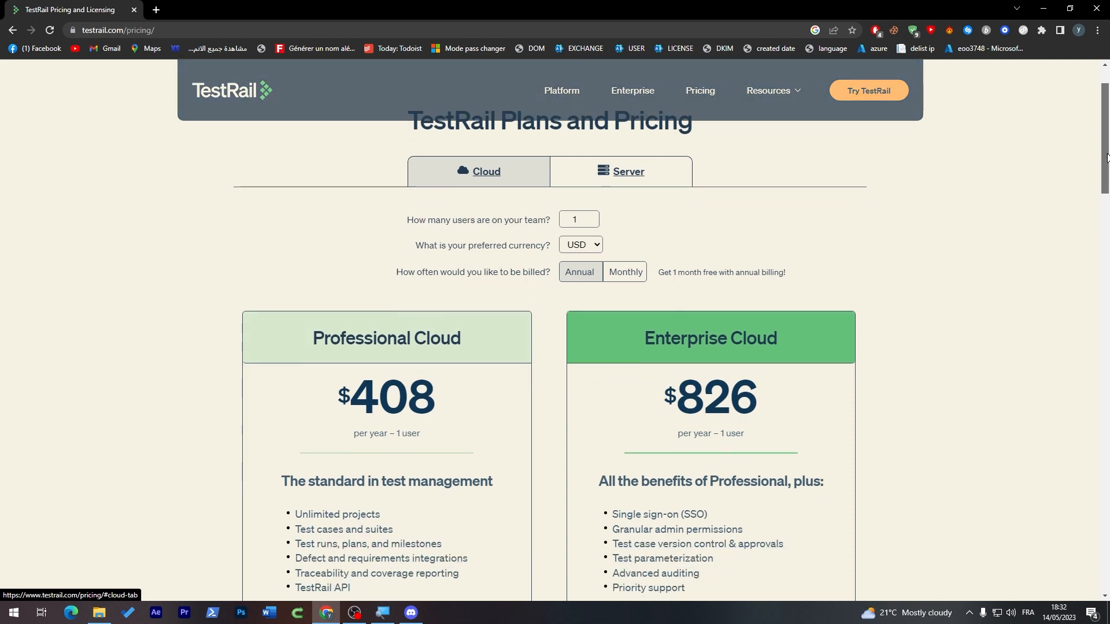
scroll("down", 3)
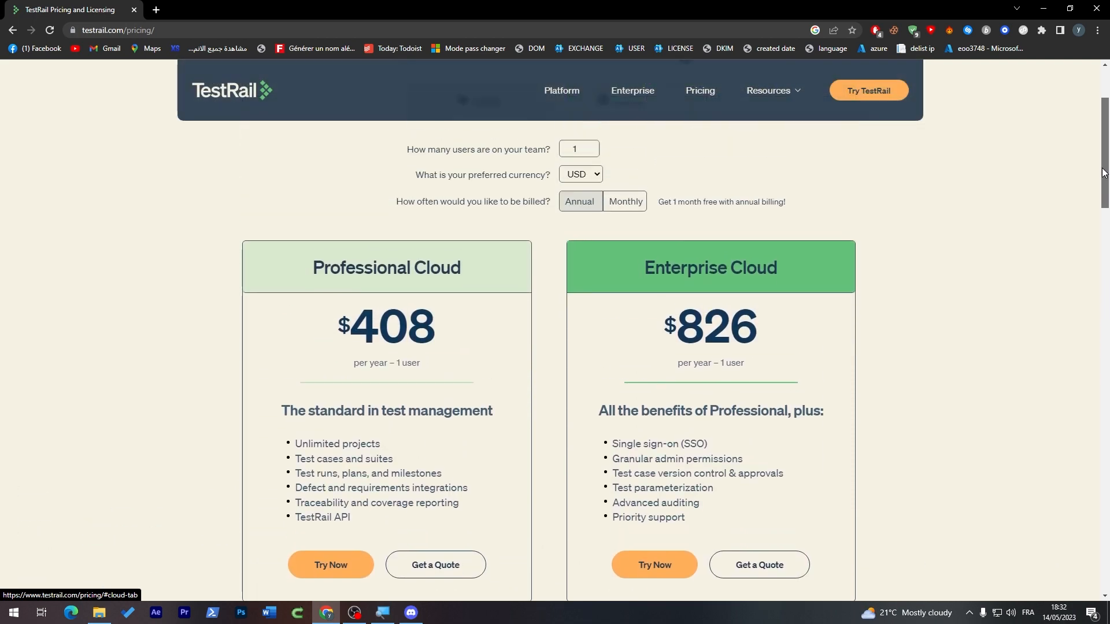
scroll("up", 3)
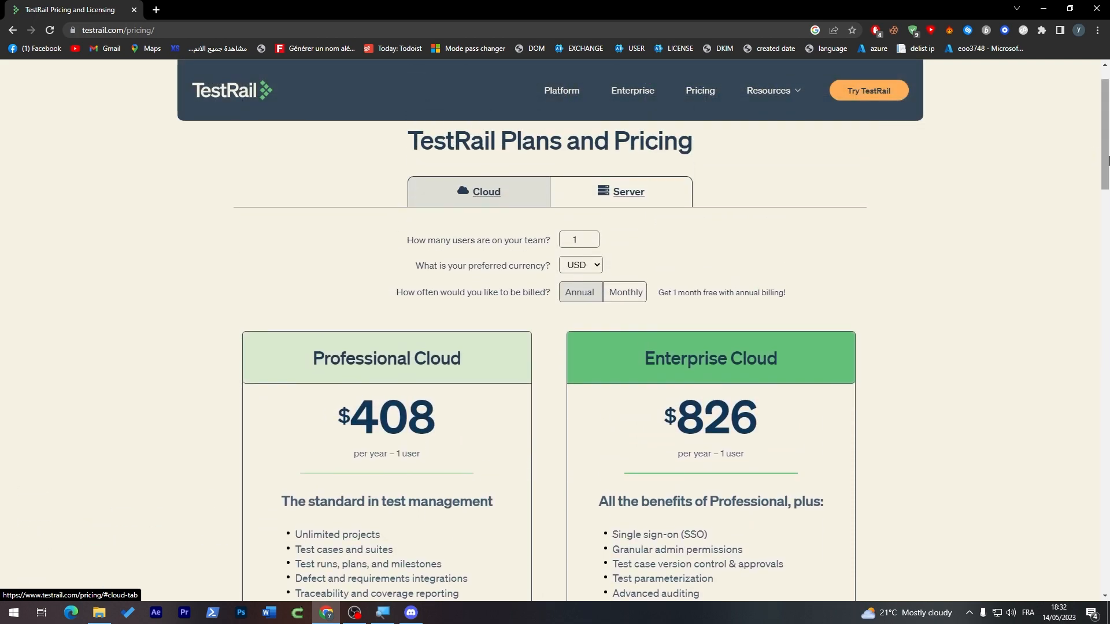
scroll("down", 3)
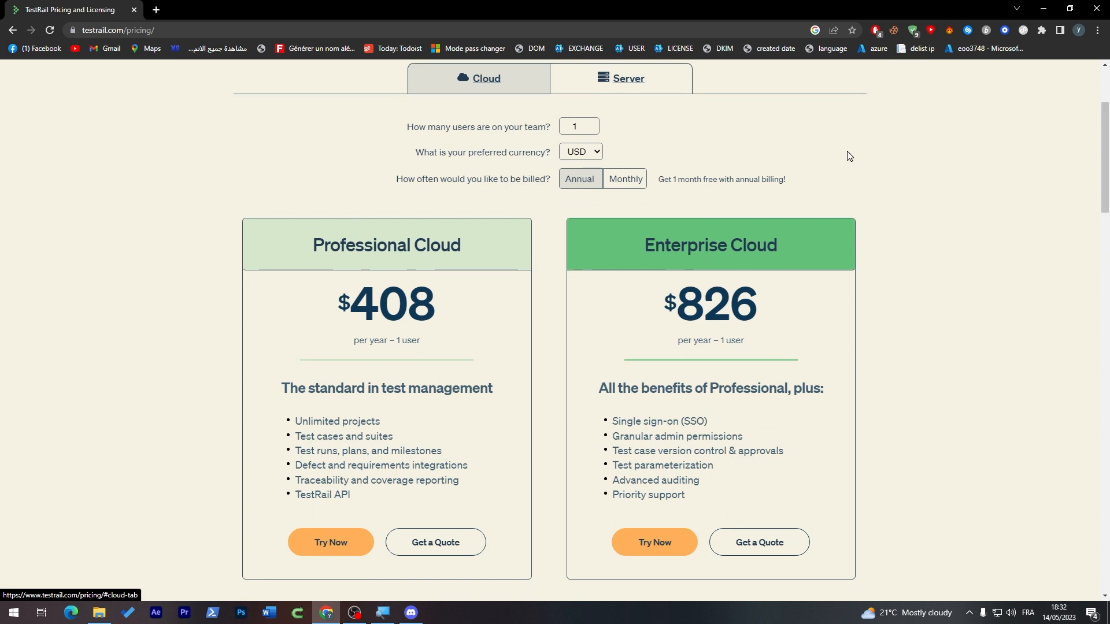
left_click(626, 79)
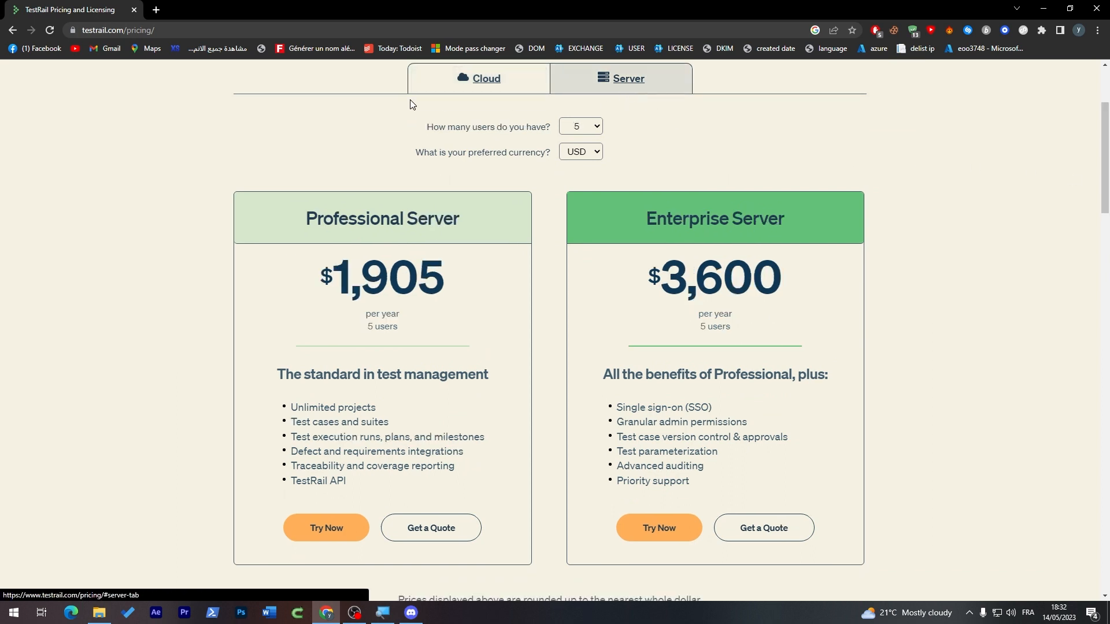
left_click(485, 79)
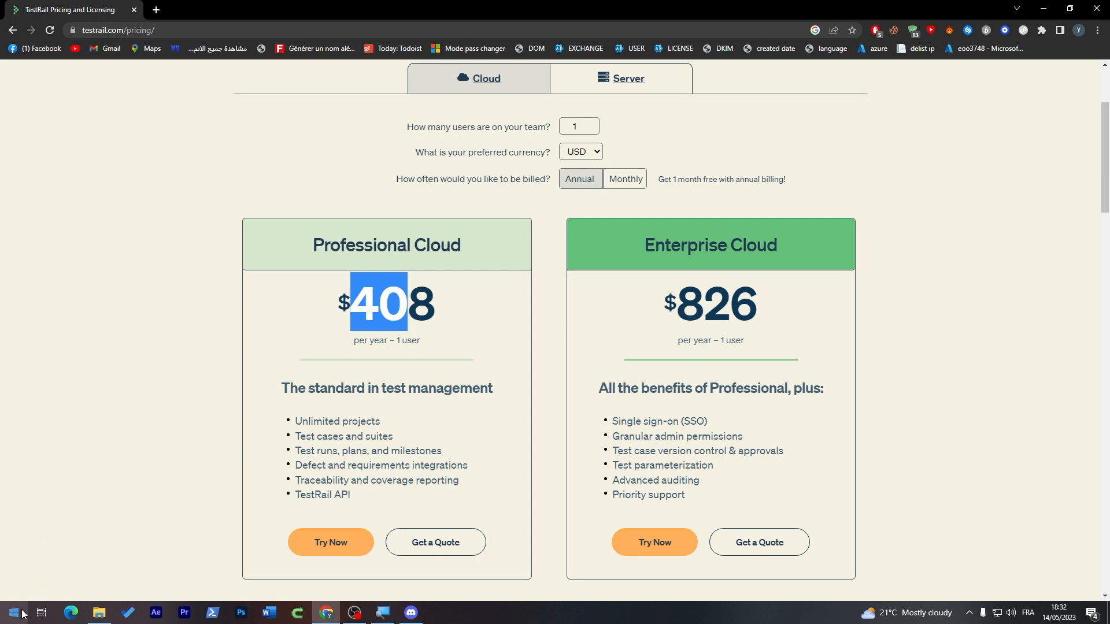
Divide 408 by 12 in Calculator, then close it to show the Cloud pricing
left_click(439, 612)
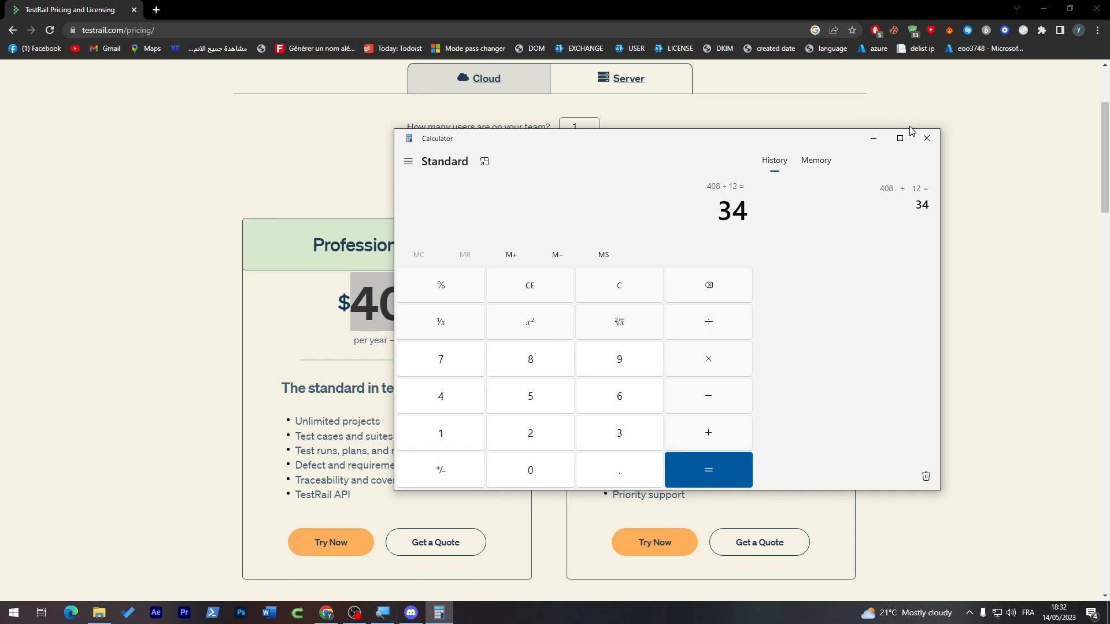
left_click(927, 138)
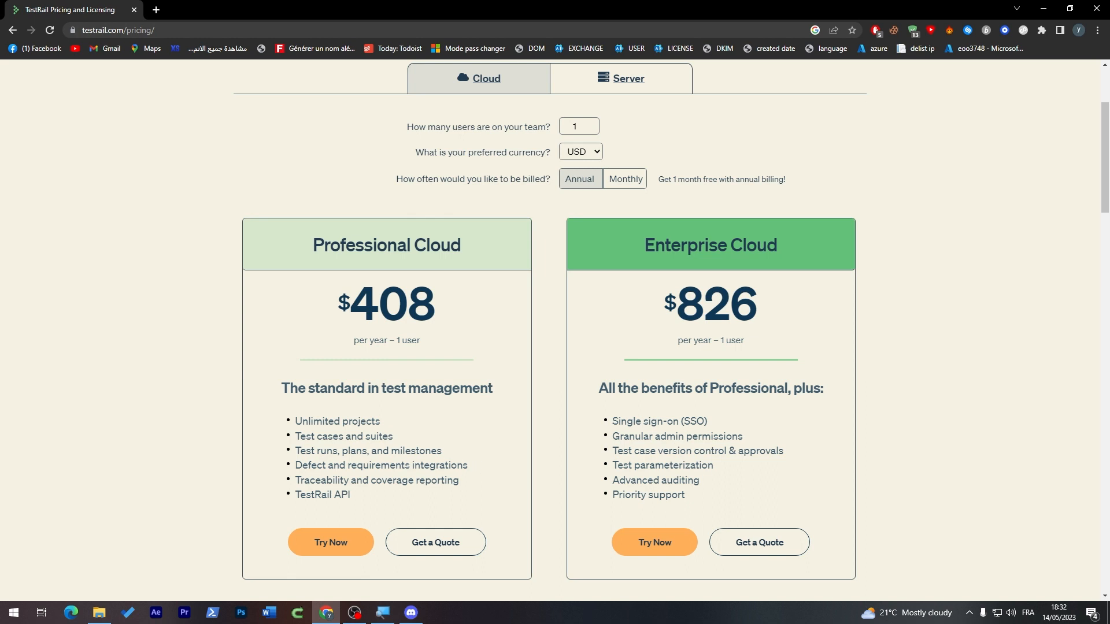
mouse_move(419, 499)
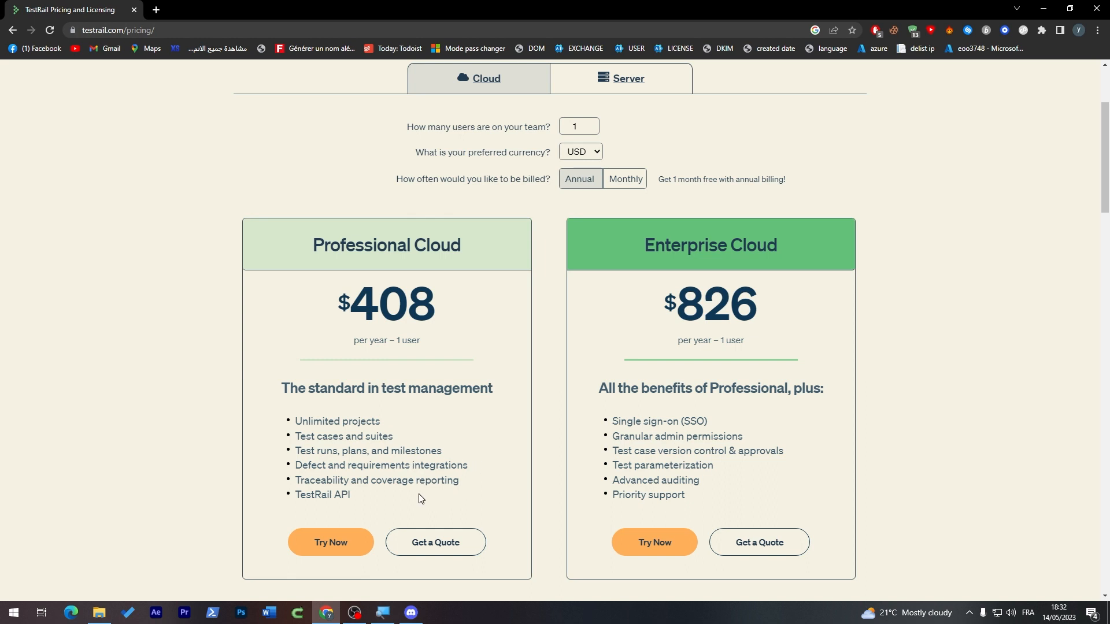
mouse_move(417, 499)
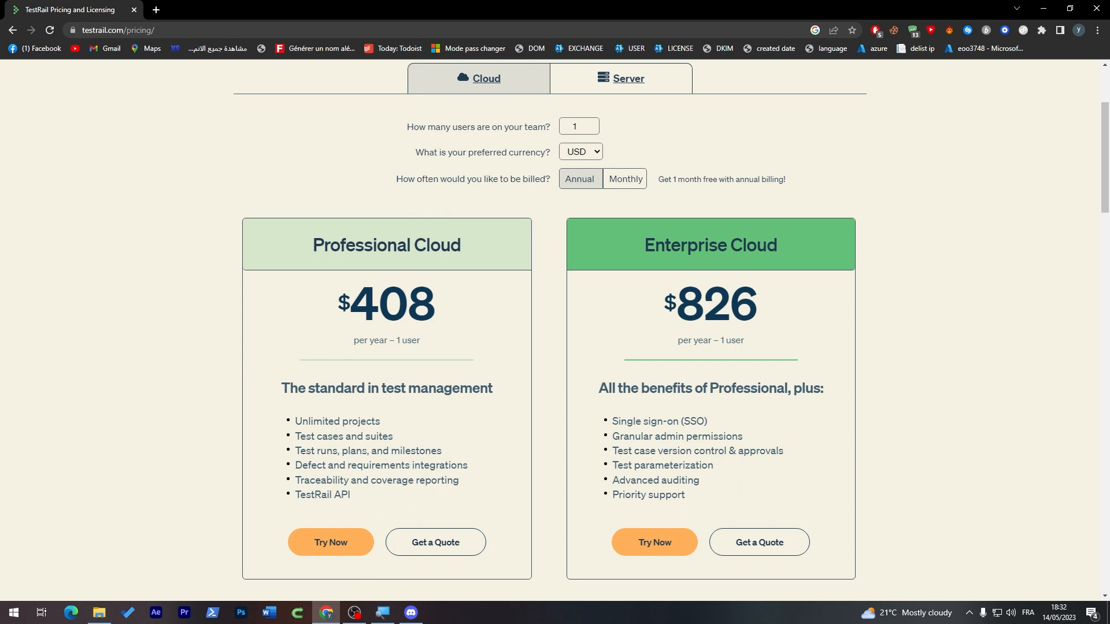
mouse_move(407, 406)
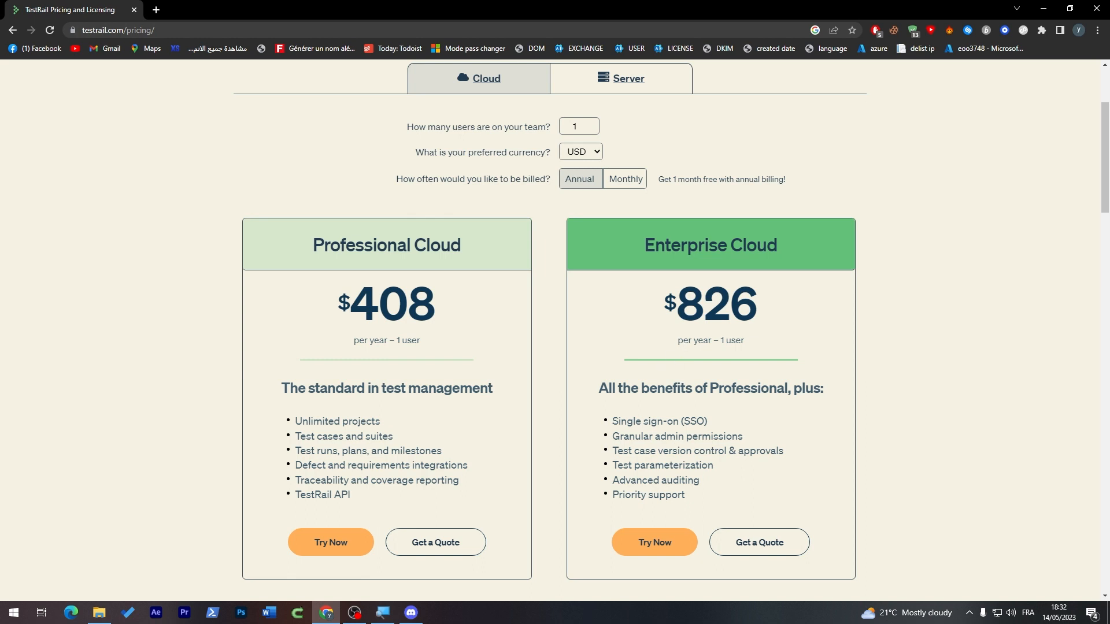
mouse_move(755, 477)
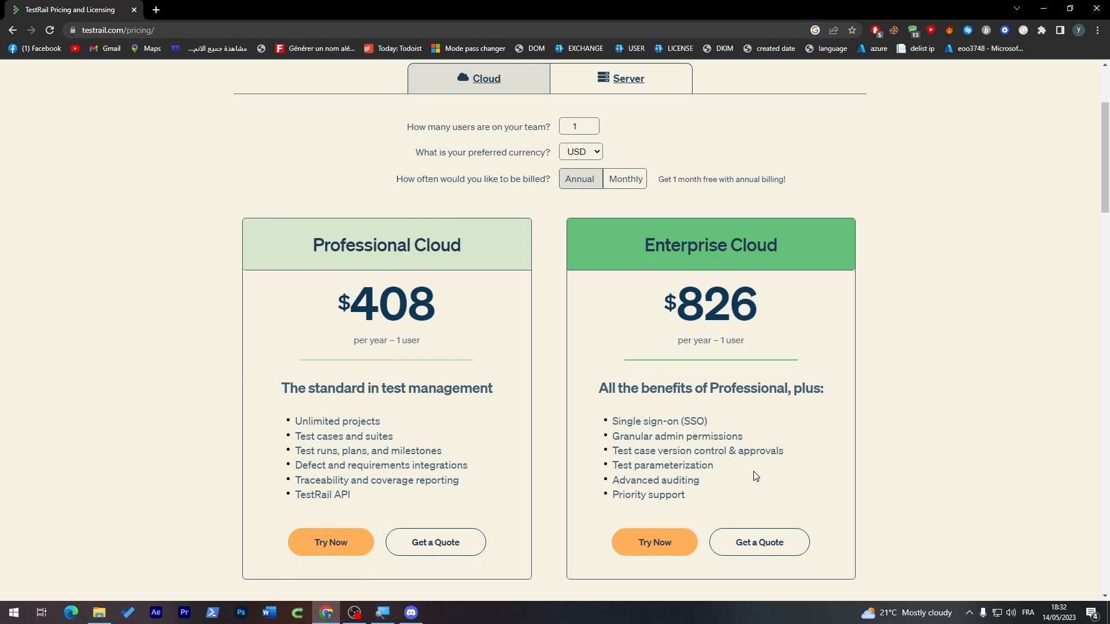
mouse_move(734, 470)
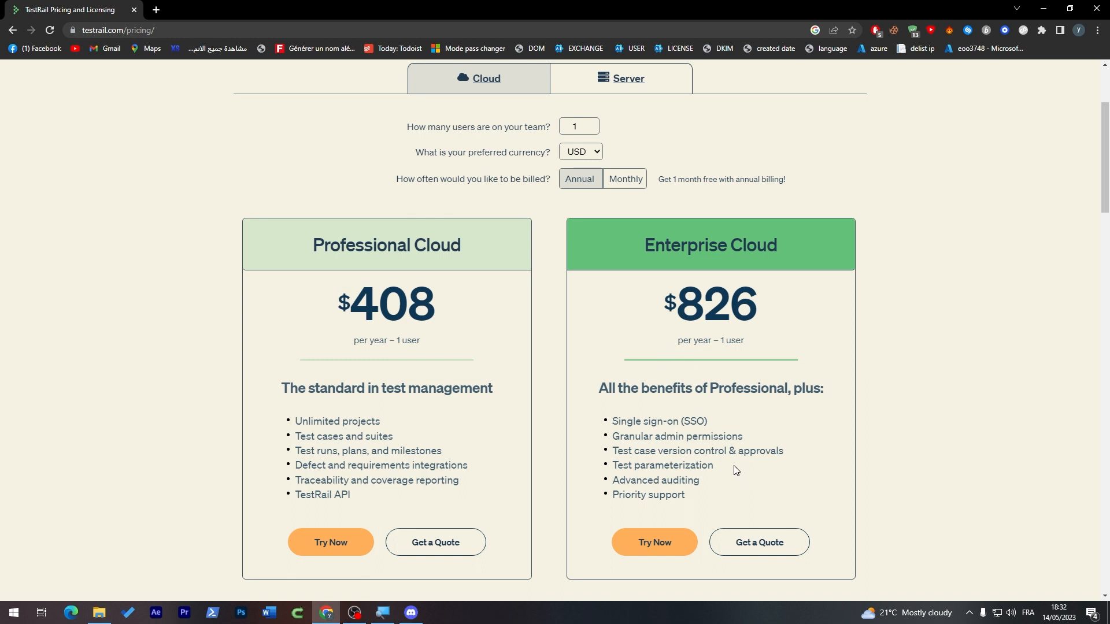
mouse_move(731, 470)
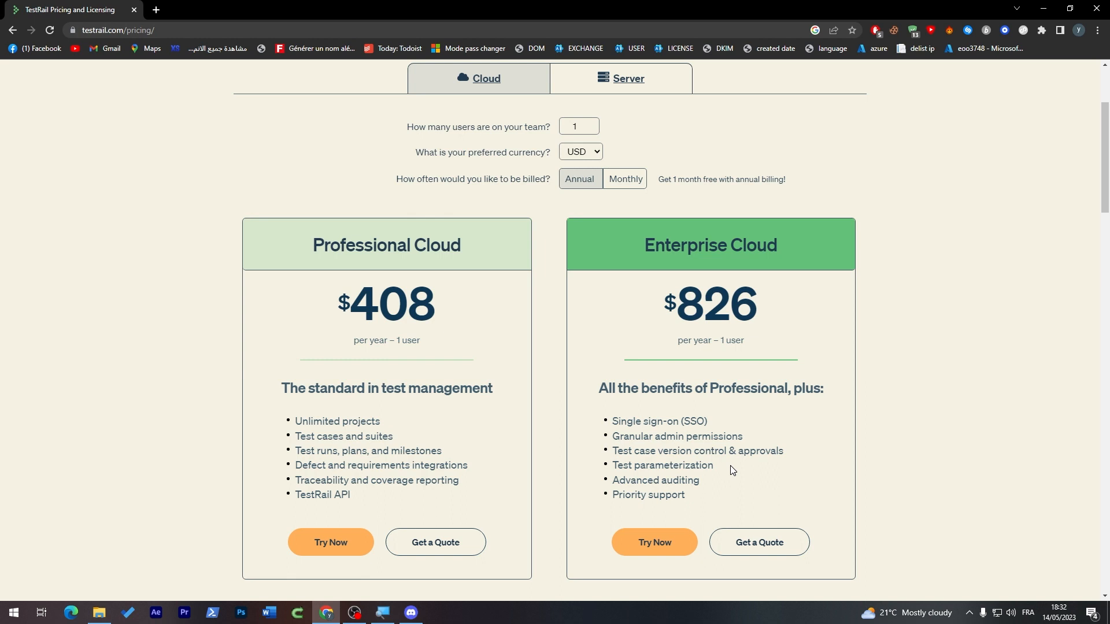
mouse_move(729, 467)
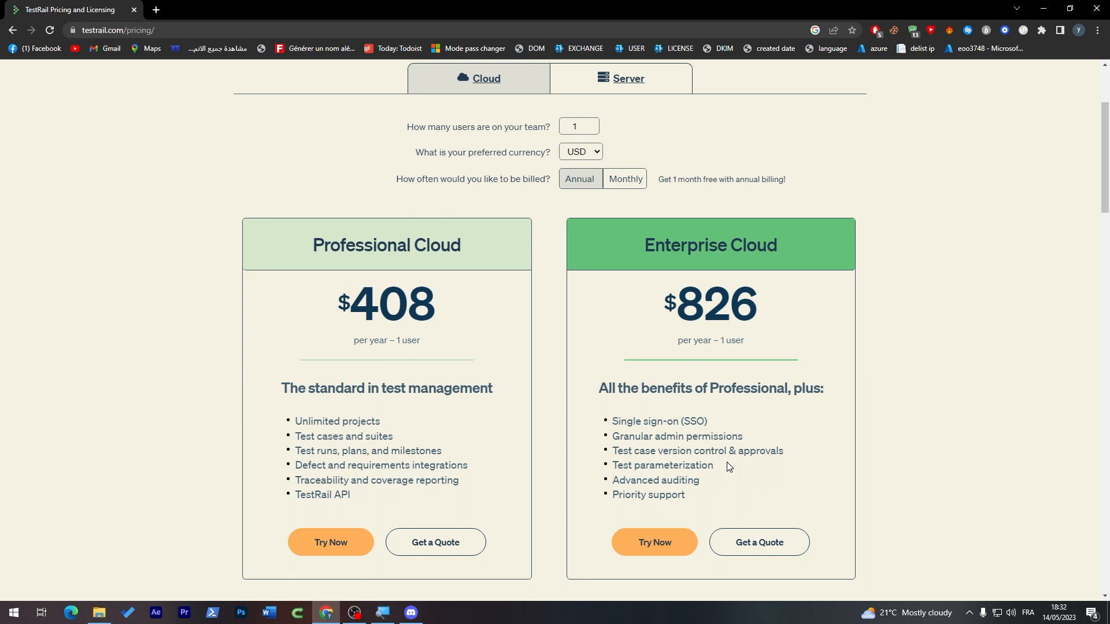
double_click(644, 494)
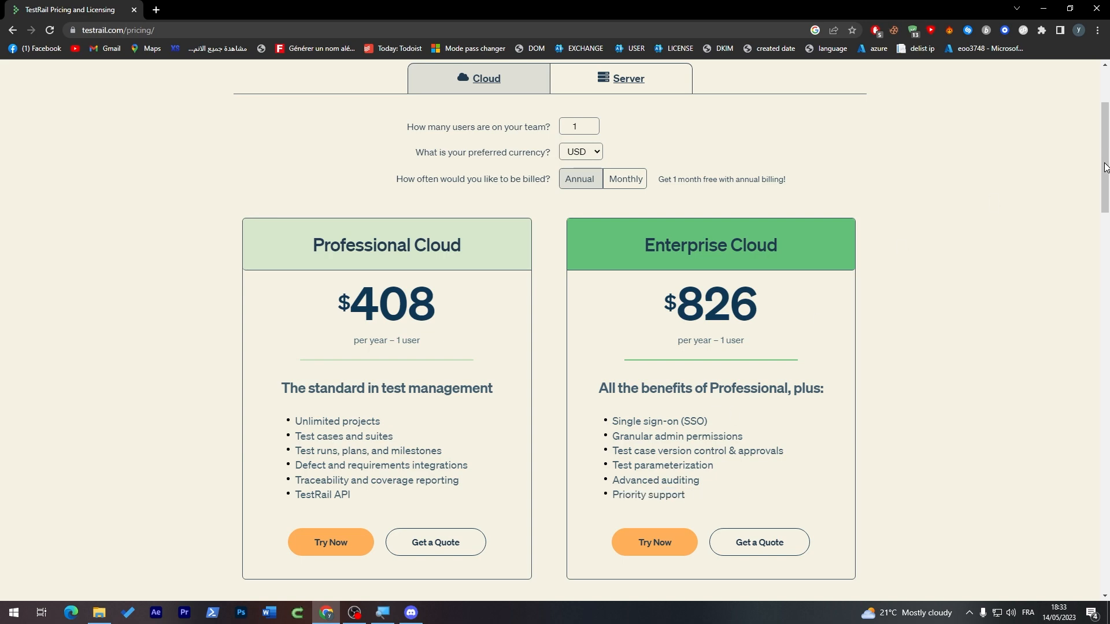
Set team size to 5 and compare Cloud ($2,036/$4,126) with Server ($1,905/$3,600)
left_click(626, 221)
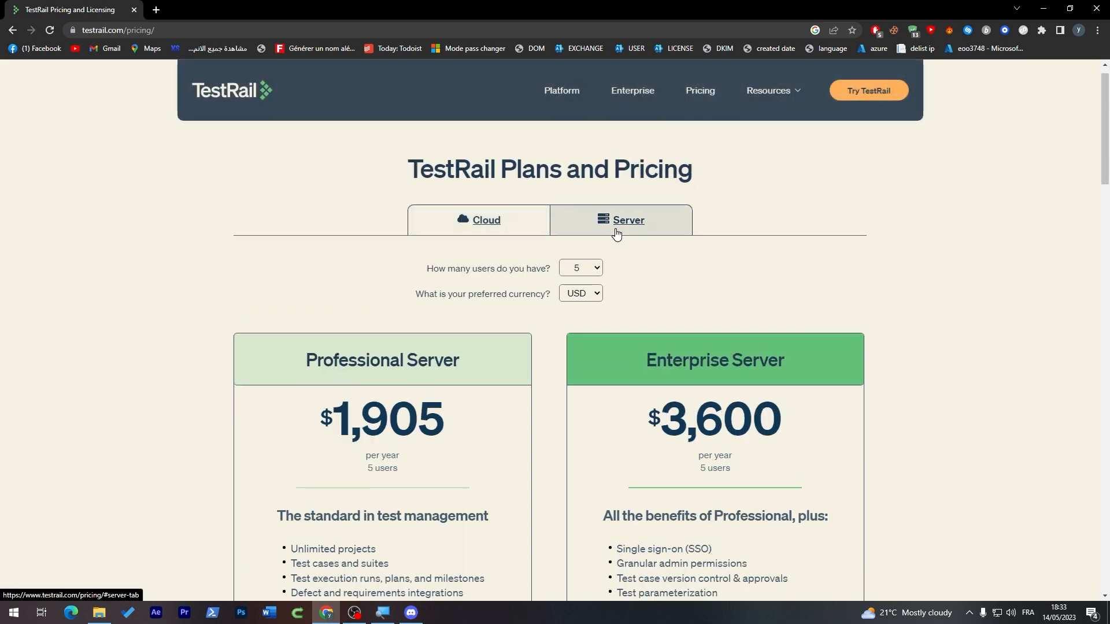
scroll("down", 3)
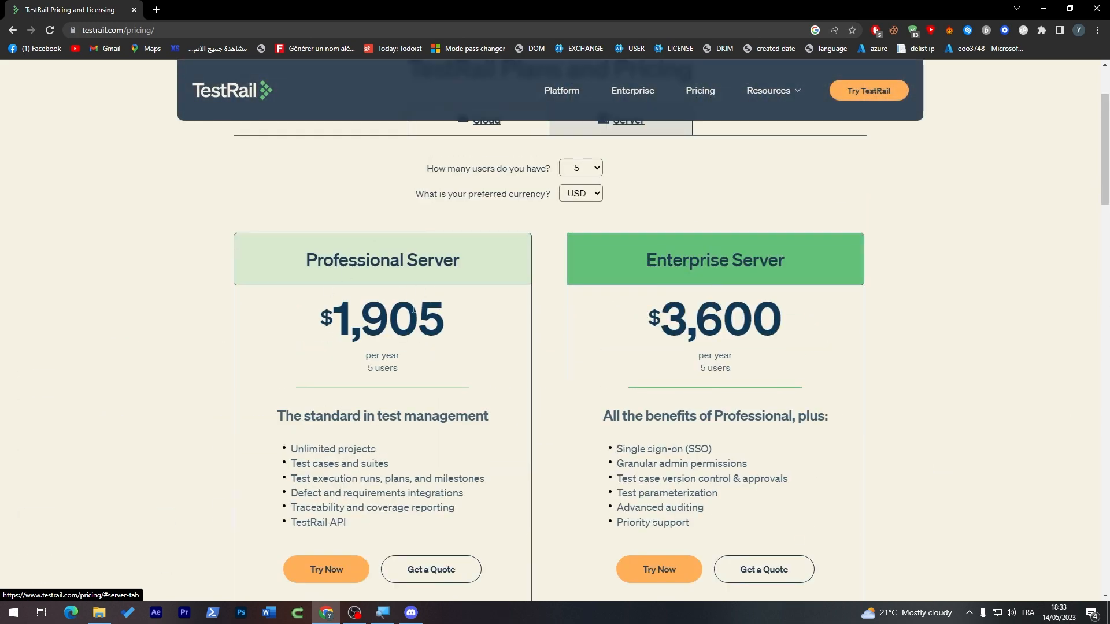
scroll("down", 3)
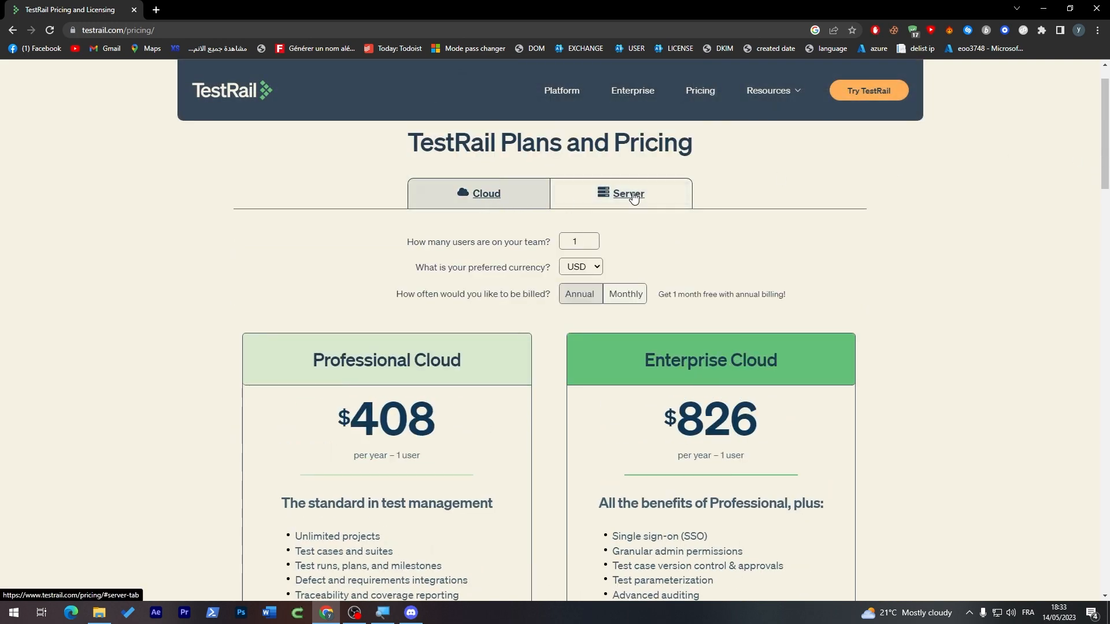
left_click(595, 238)
type("5")
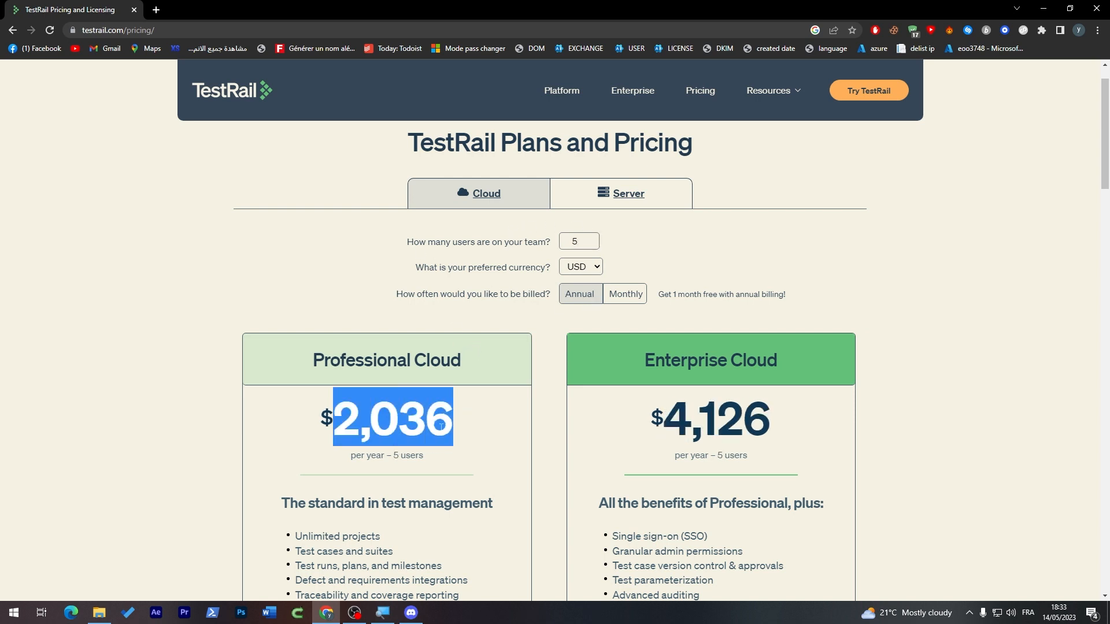
left_click(626, 193)
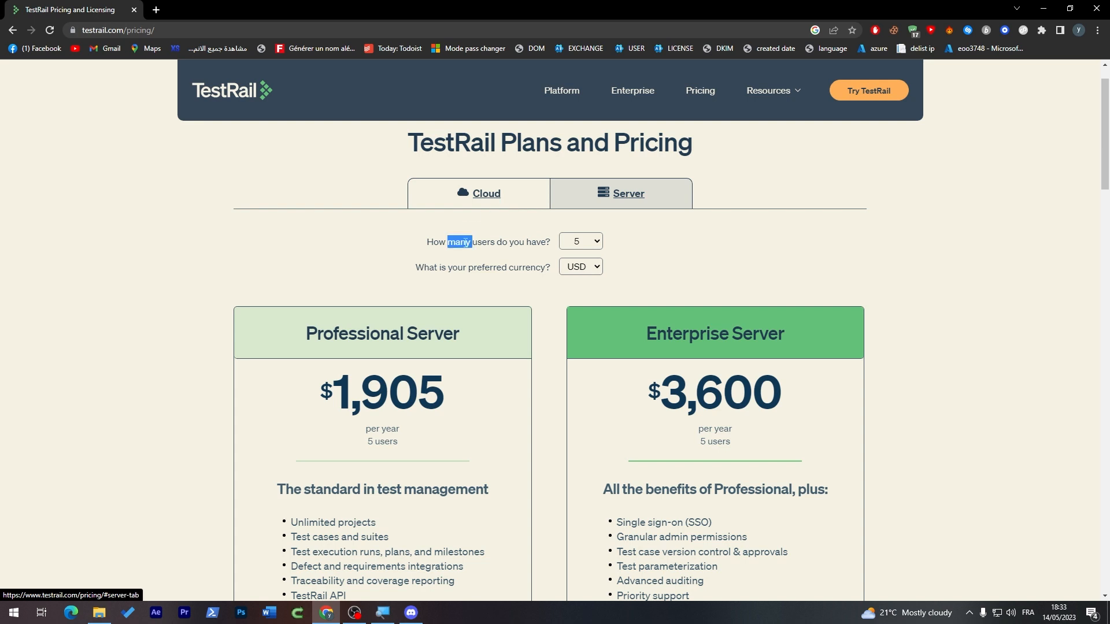
left_click(486, 193)
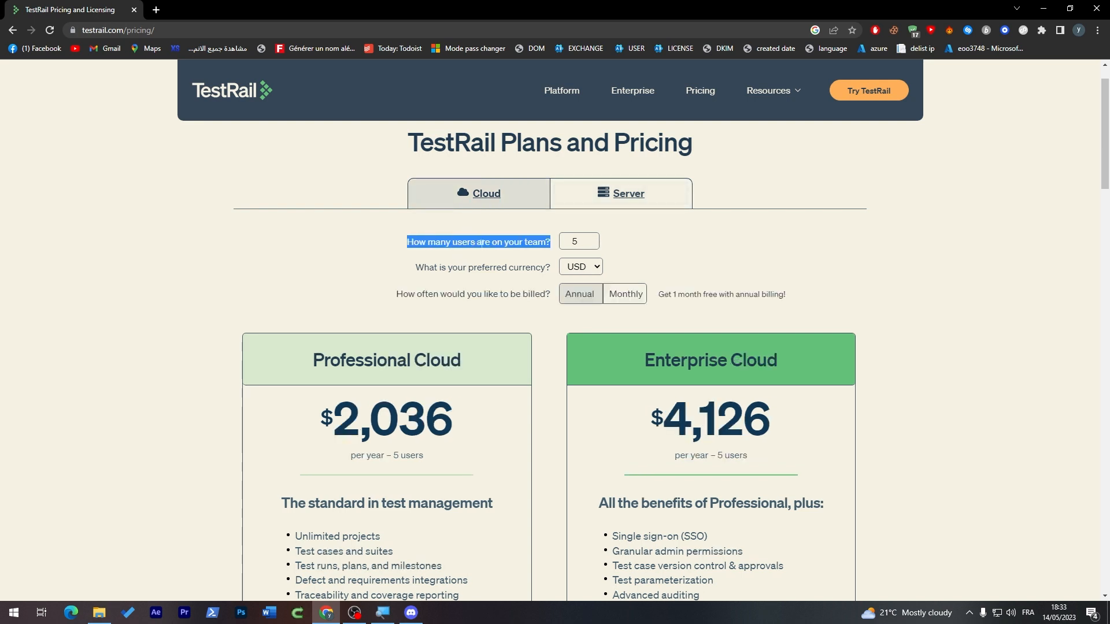
left_click(625, 193)
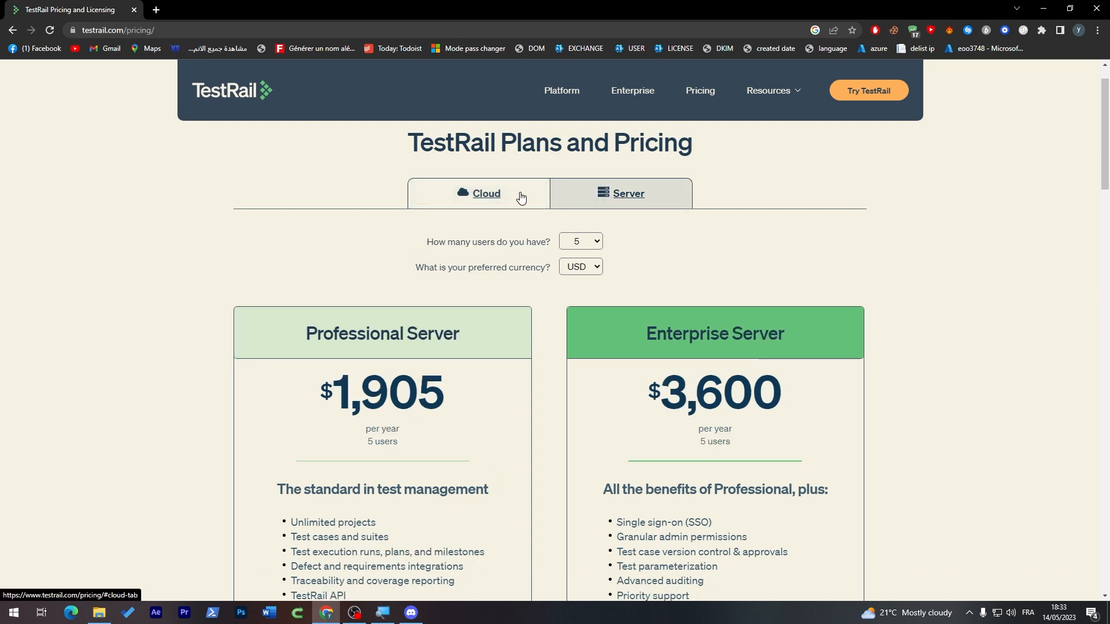
left_click(486, 193)
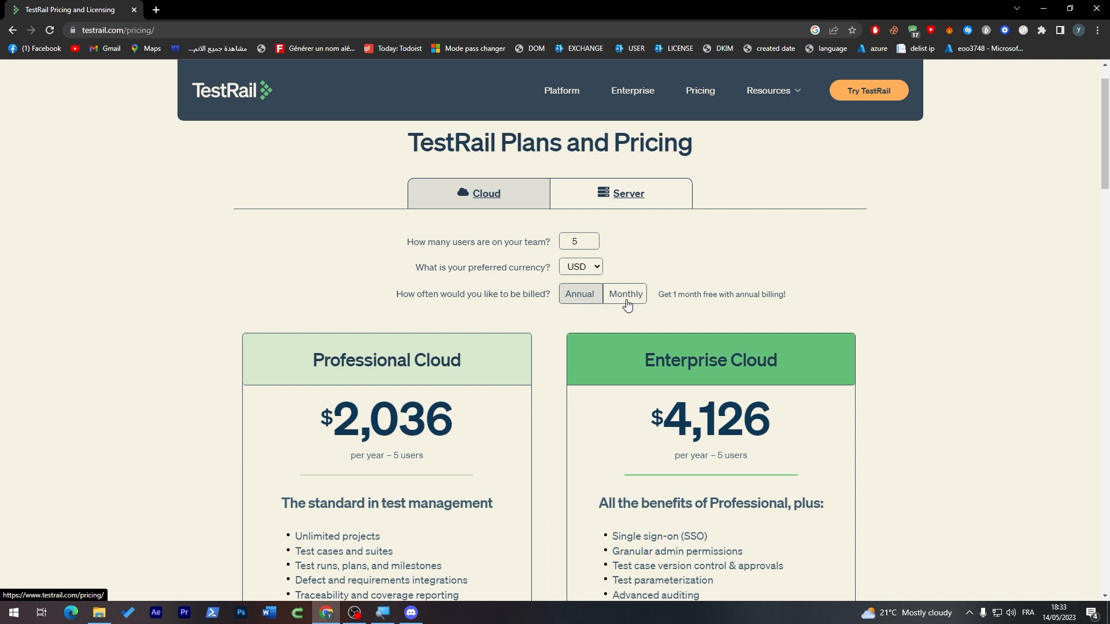
Check monthly billing, compute 185 × 12 = 2,220, and return to annual prices
left_click(624, 294)
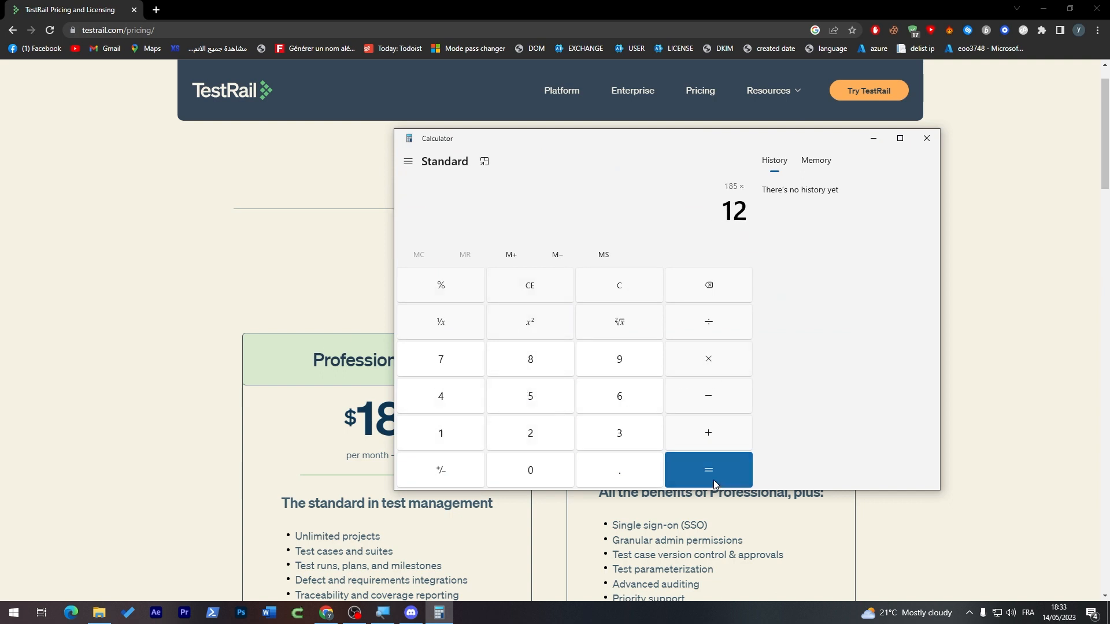
left_click(926, 139)
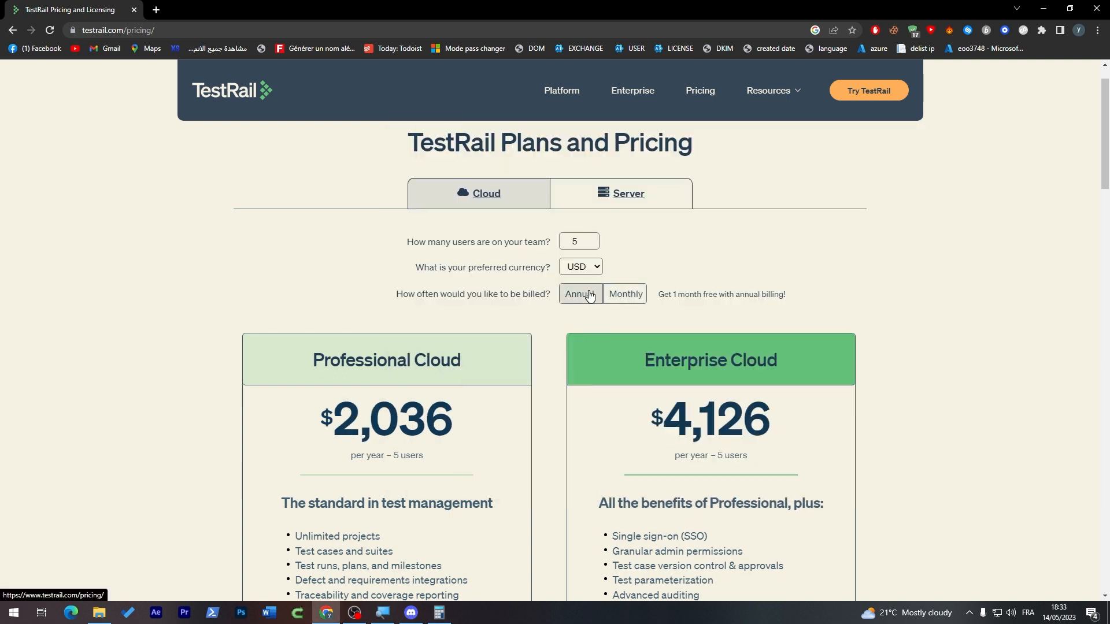
left_click(439, 613)
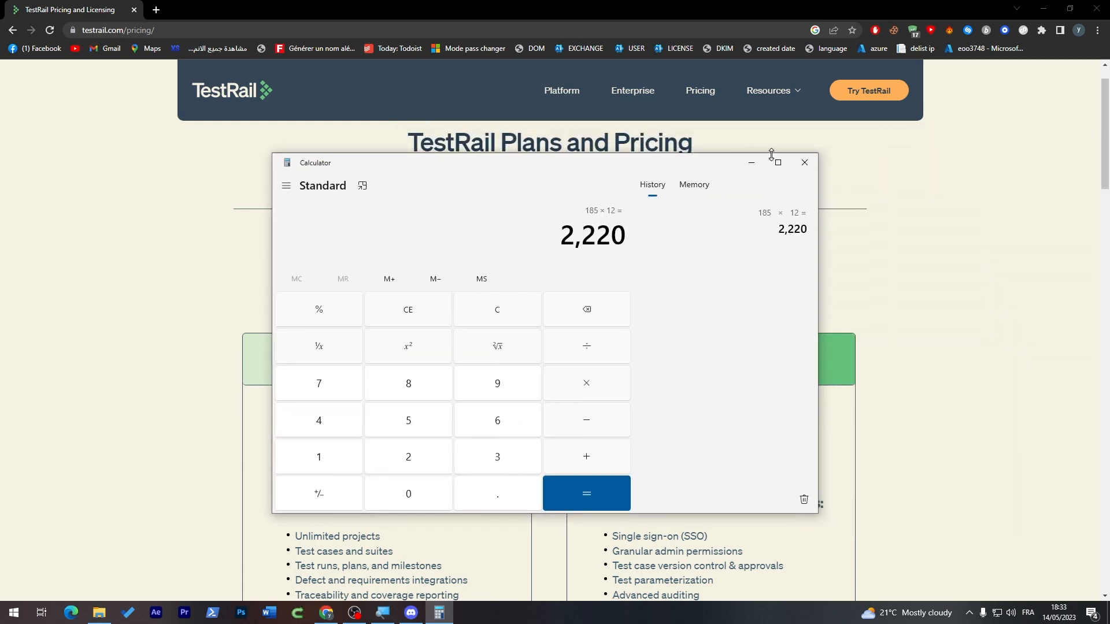
left_click(803, 162)
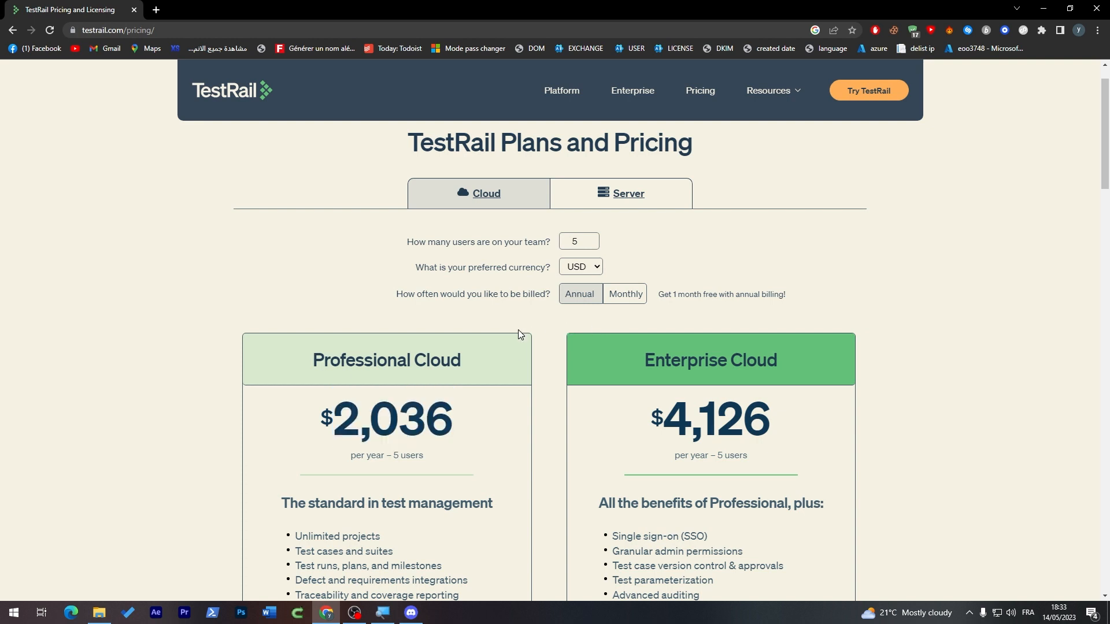
mouse_move(513, 341)
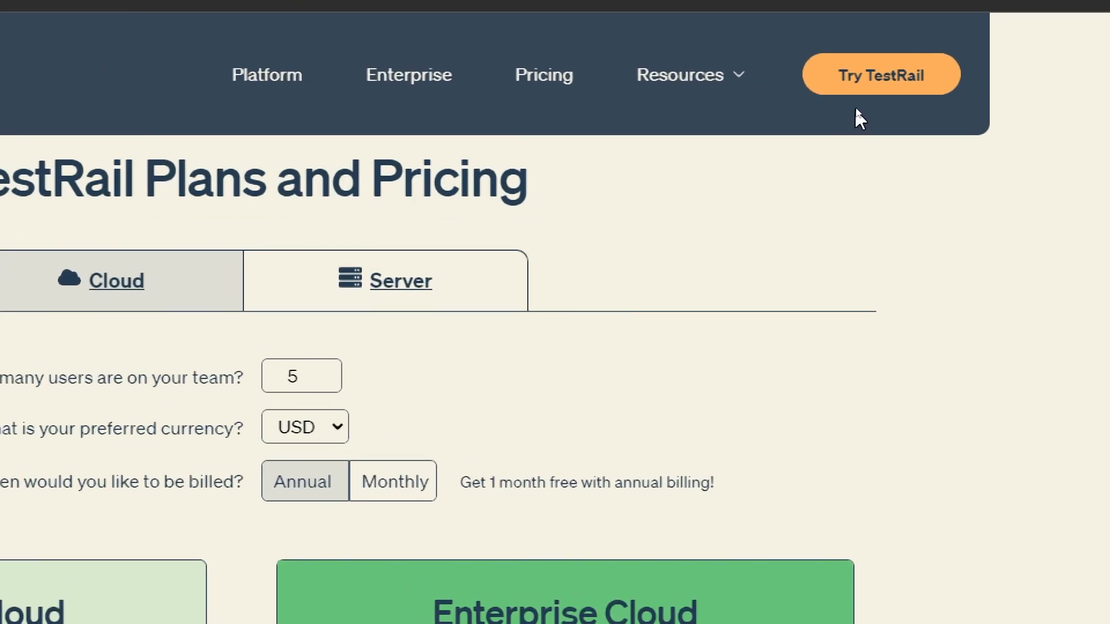
Start the TestRail trial signup, choosing 1 expected user and accepting the terms
left_click(880, 73)
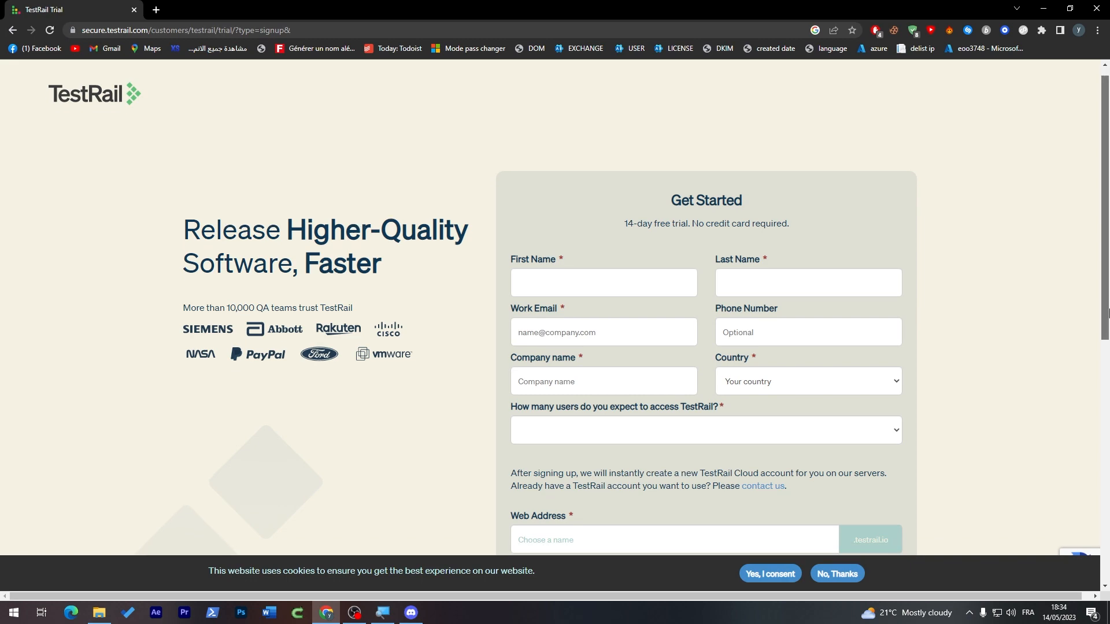
scroll("down", 3)
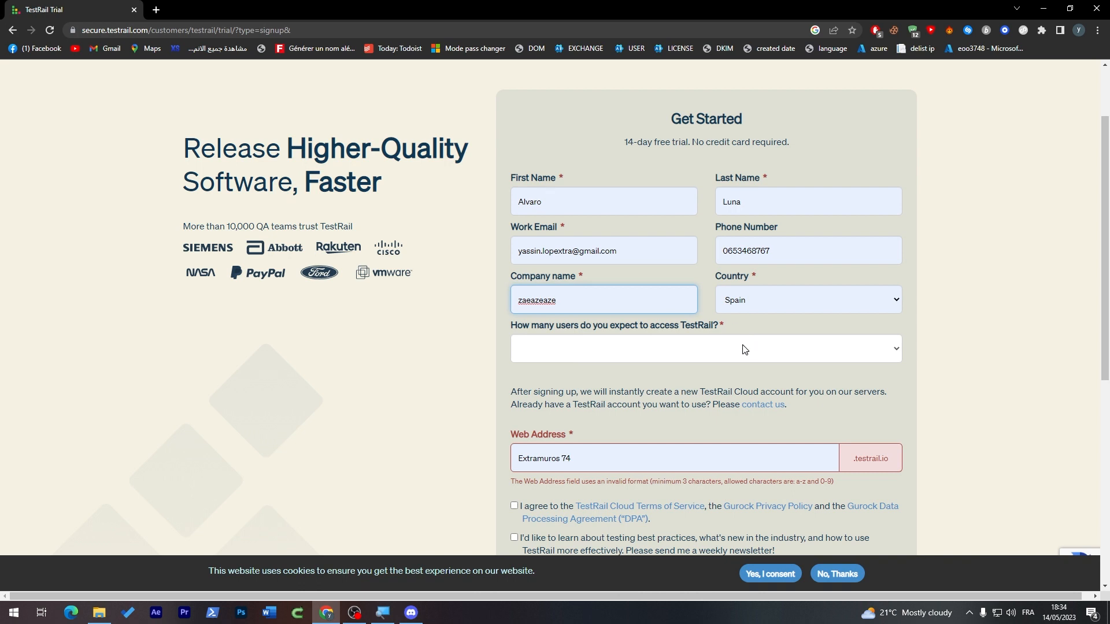
left_click(704, 347)
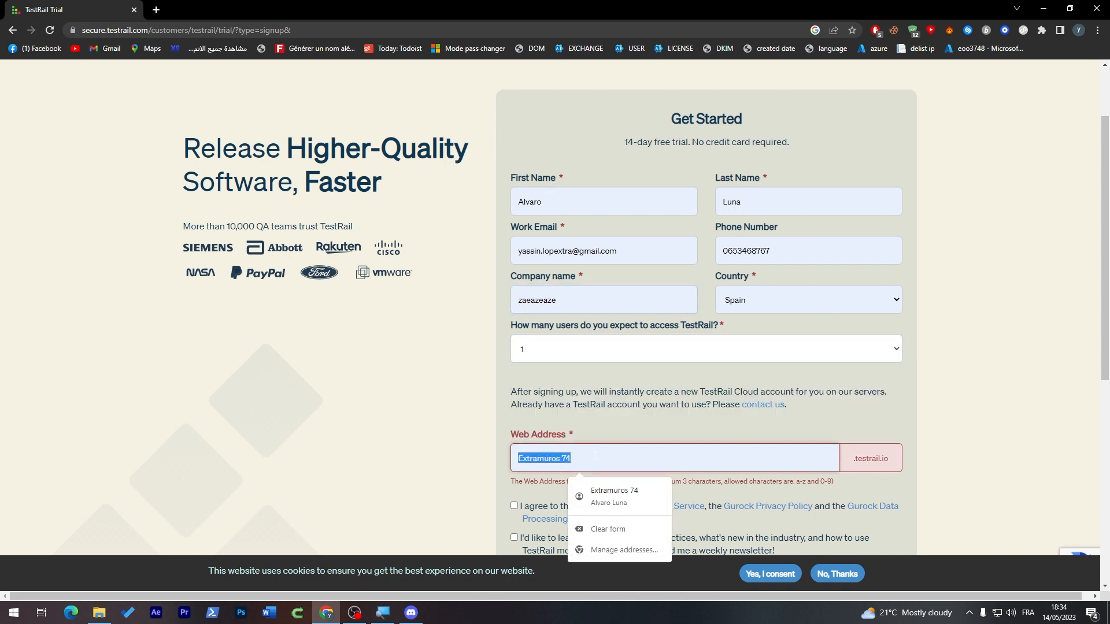
type("azeazmeùlaz")
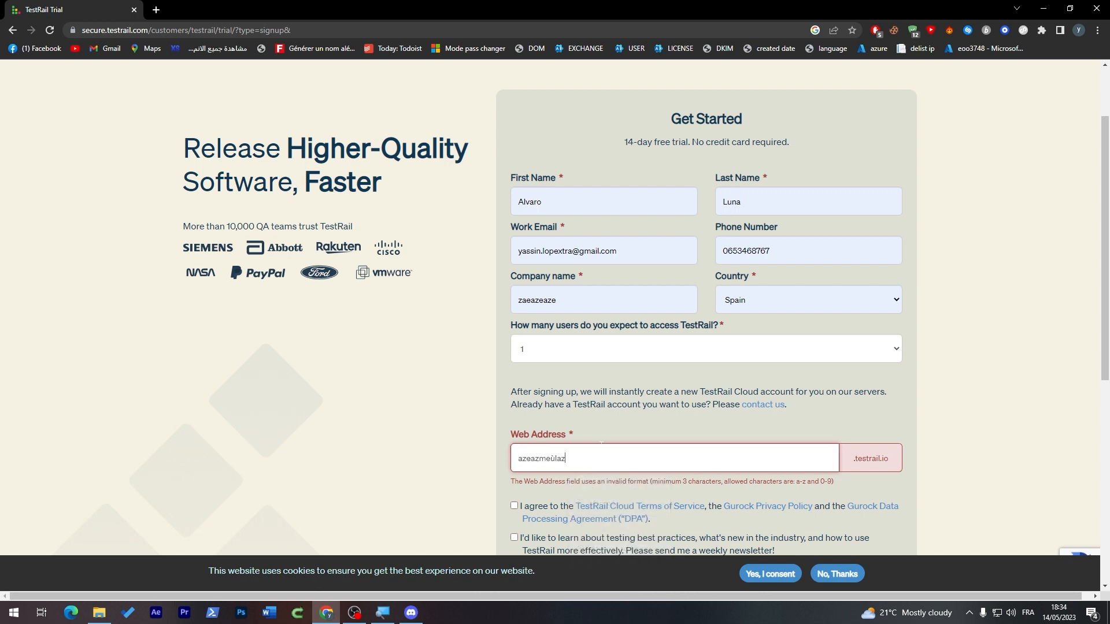
scroll("down", 3)
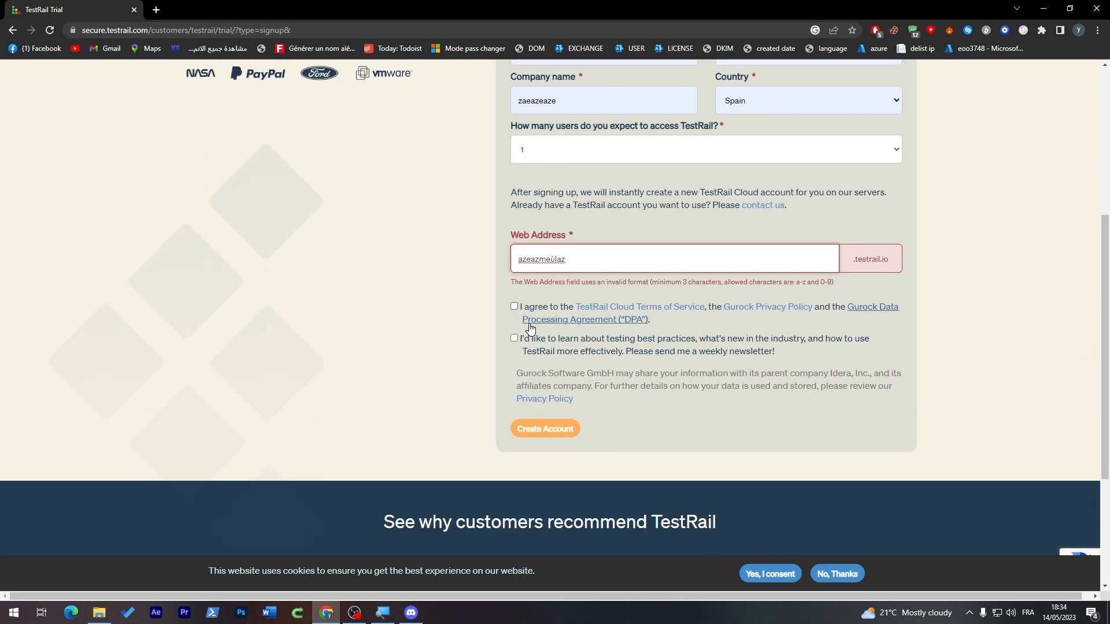
left_click(514, 305)
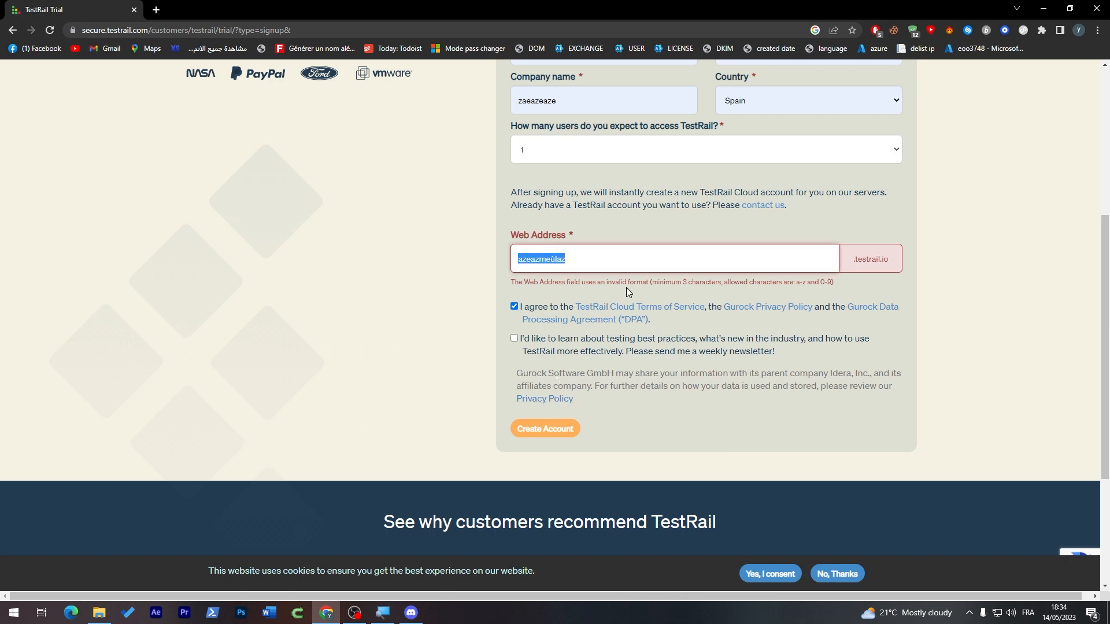
Enter company Tutorial, submit, and change the web address to TutorialMedia123
type("DVA")
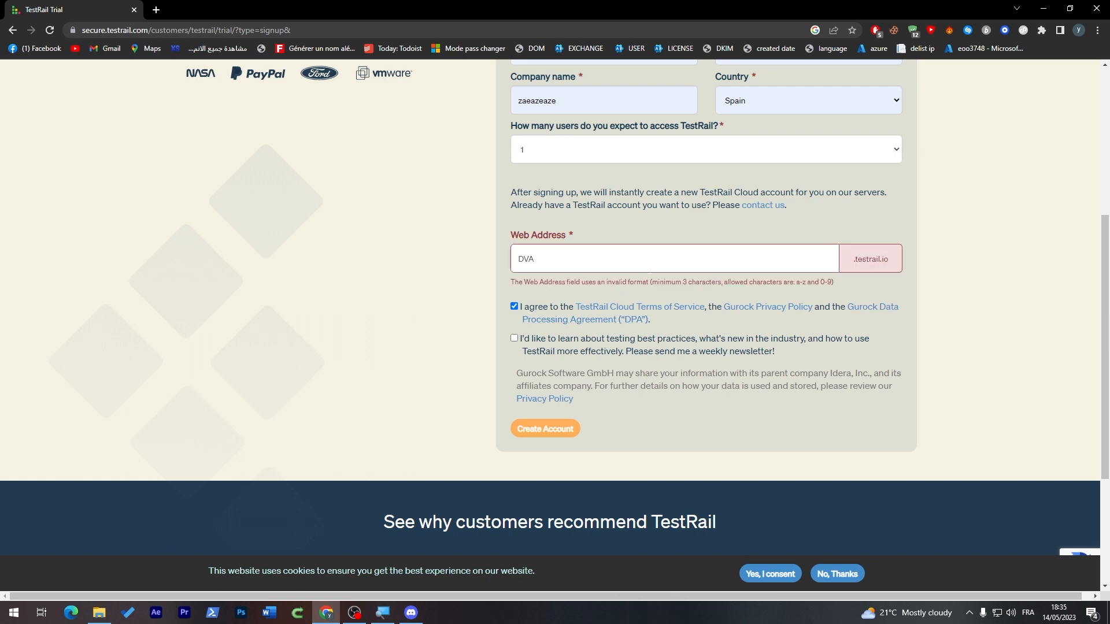
type("32")
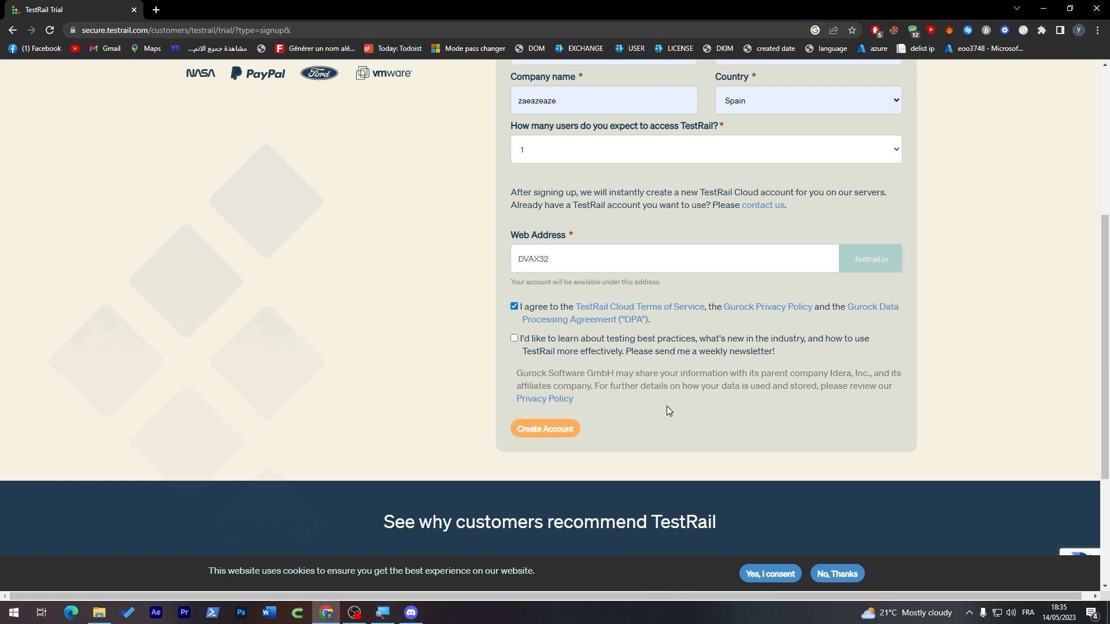
type("EZA")
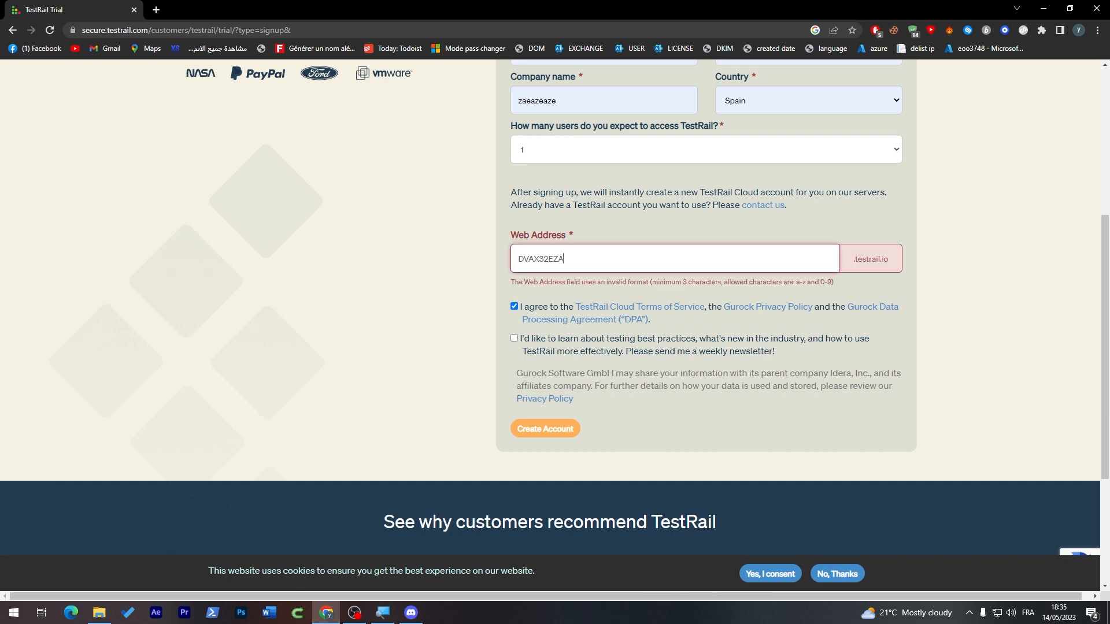
mouse_move(845, 278)
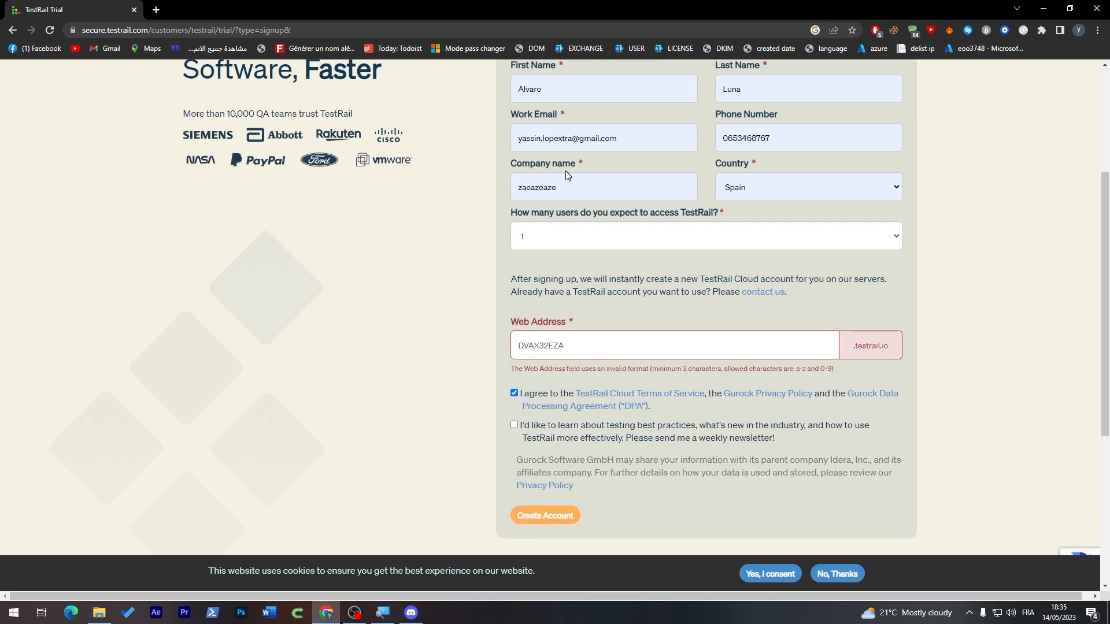
type("Tutorial")
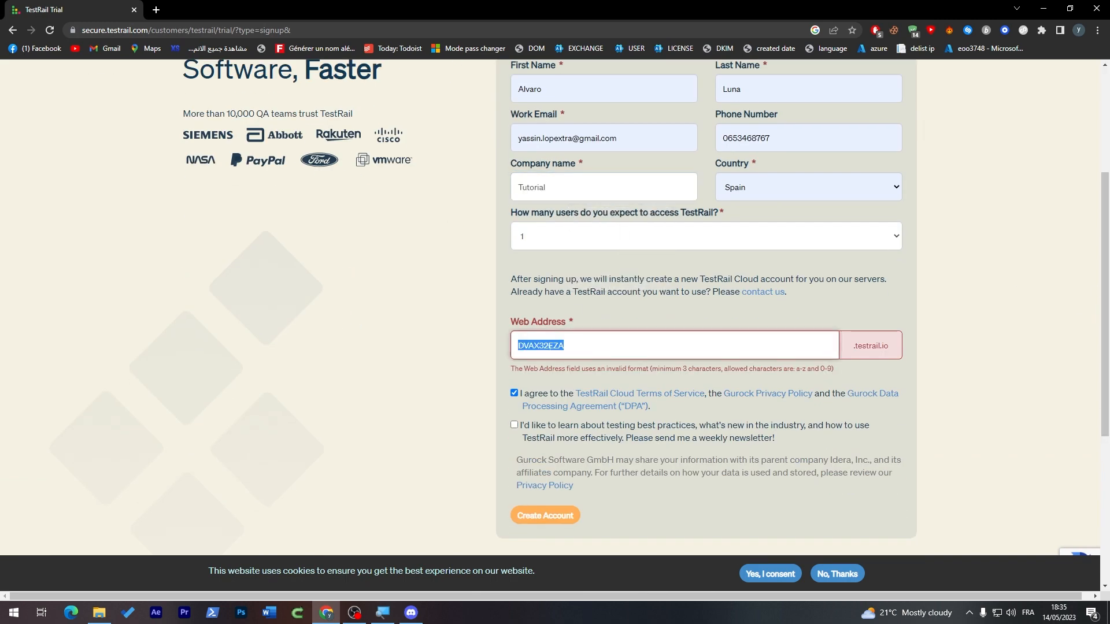
left_click(545, 518)
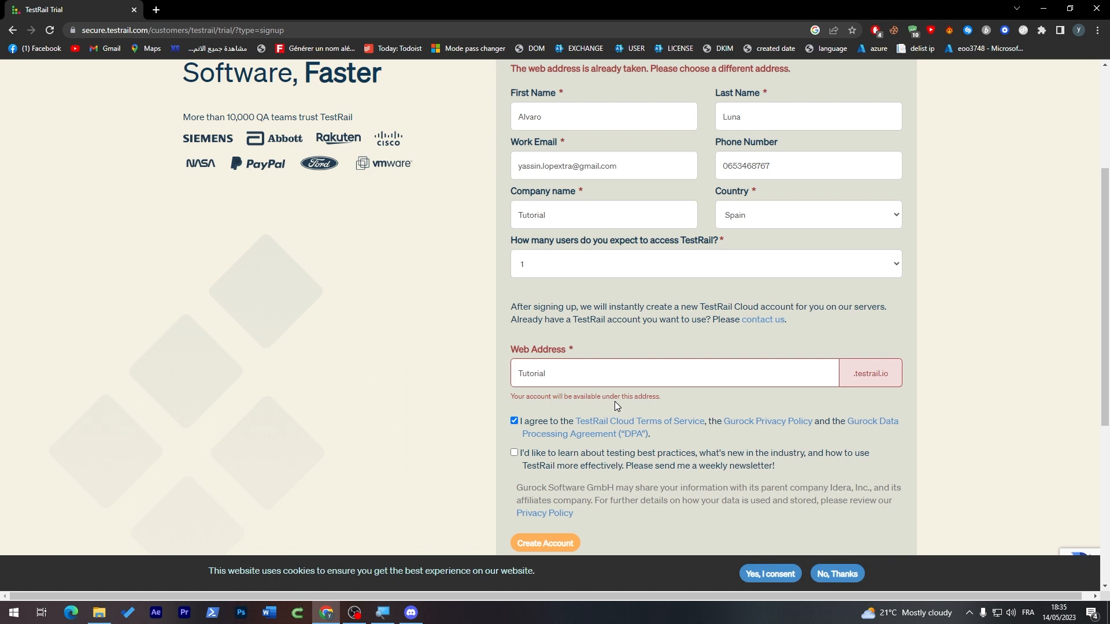
double_click(625, 397)
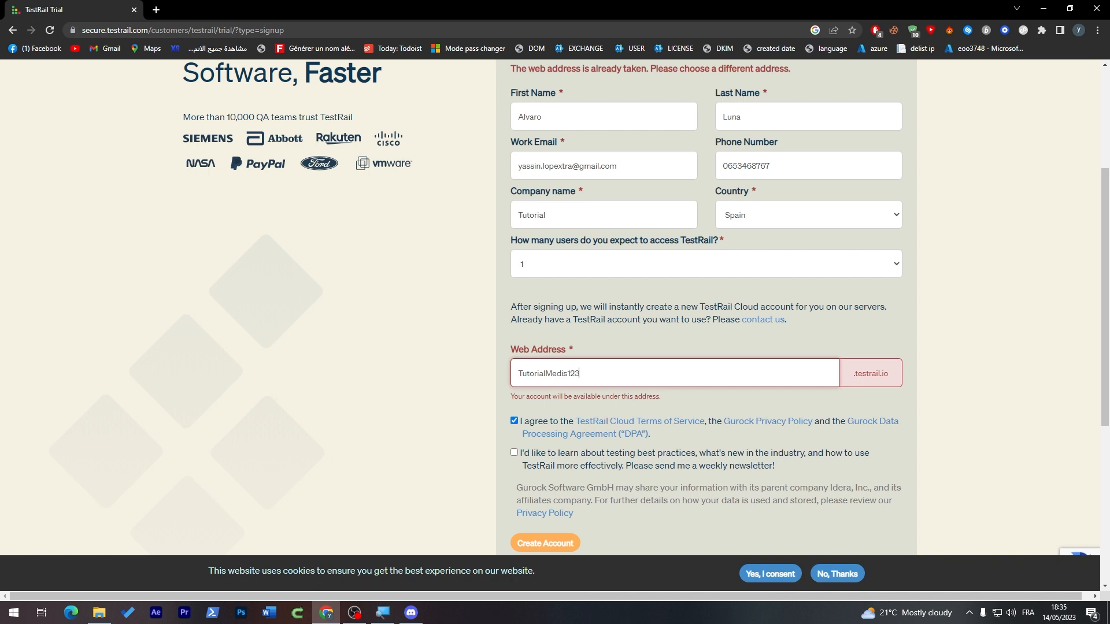
left_click(544, 543)
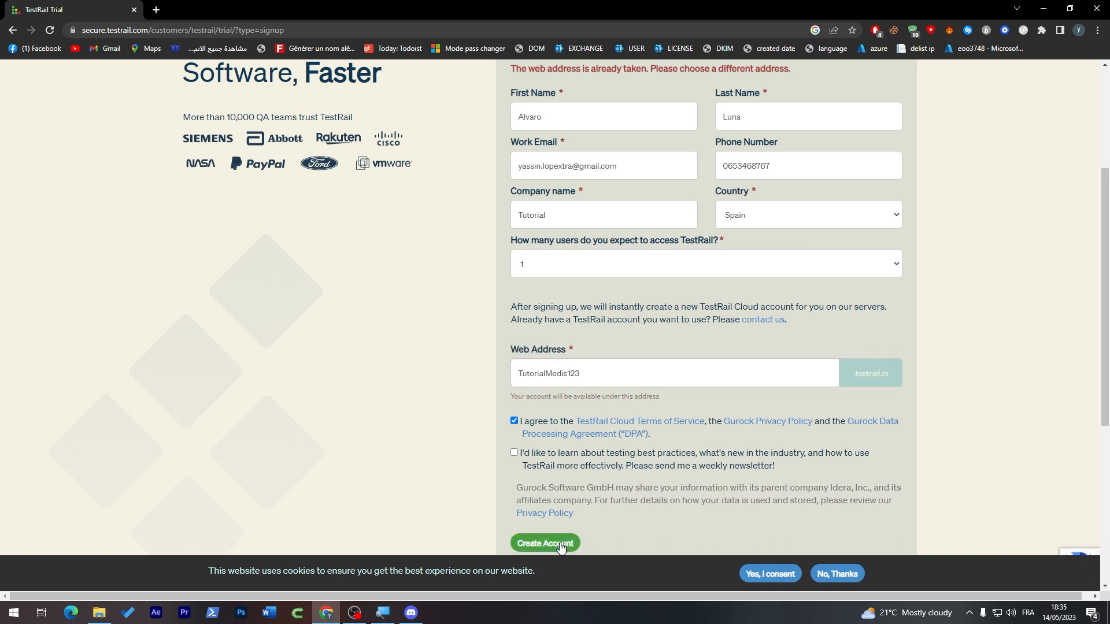
Create the account, then confirm it via the 'Please confirm your TestRail account' email
left_click(544, 543)
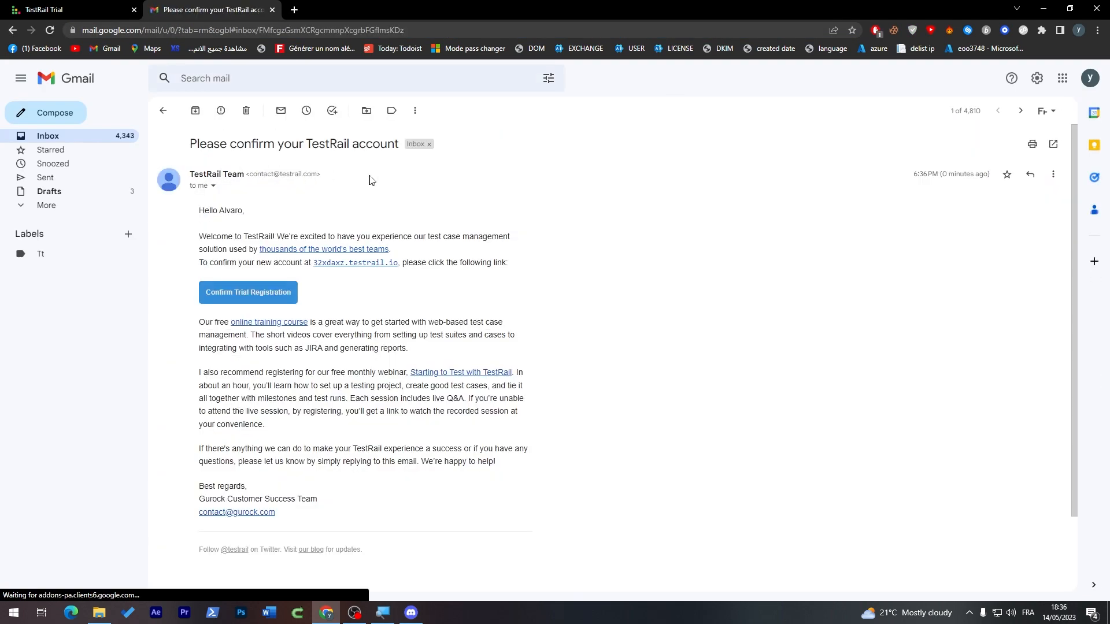
left_click(248, 292)
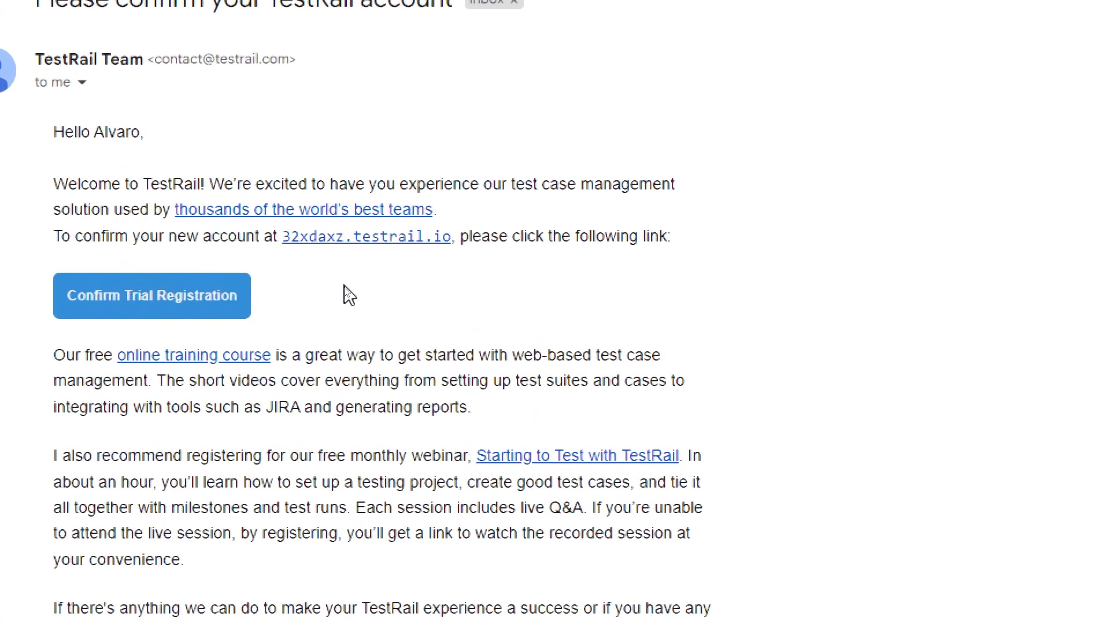
double_click(315, 237)
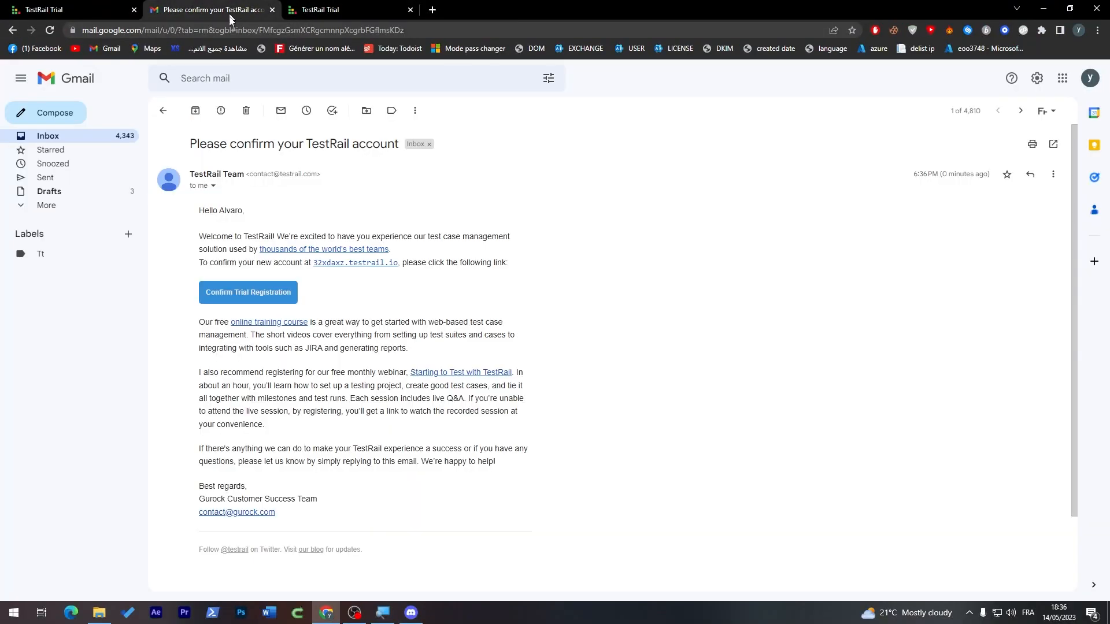
left_click(248, 292)
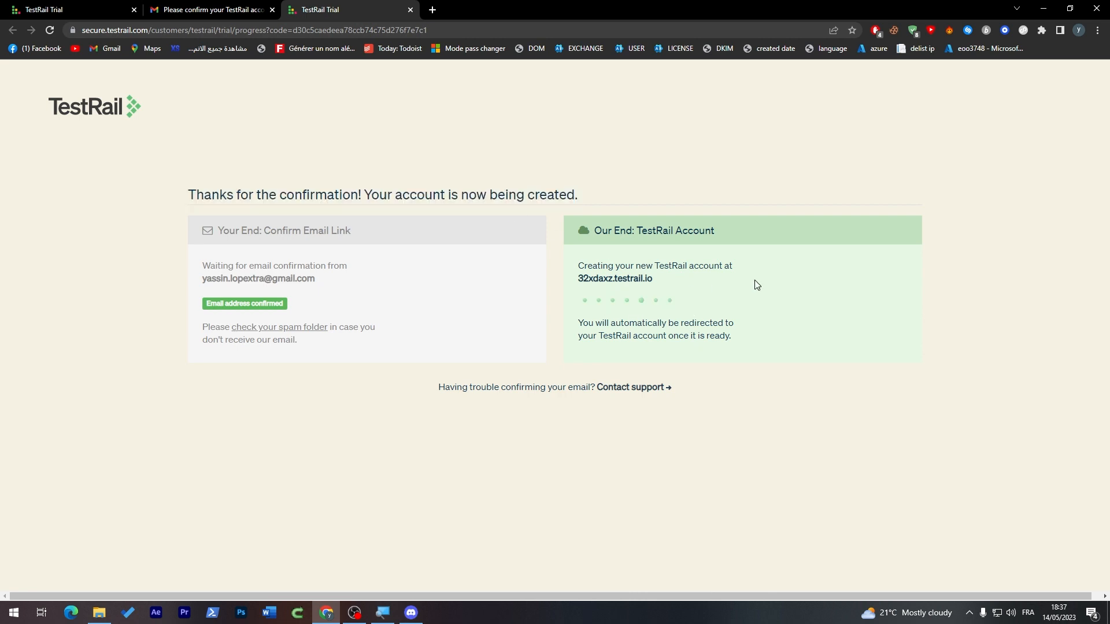
mouse_move(666, 286)
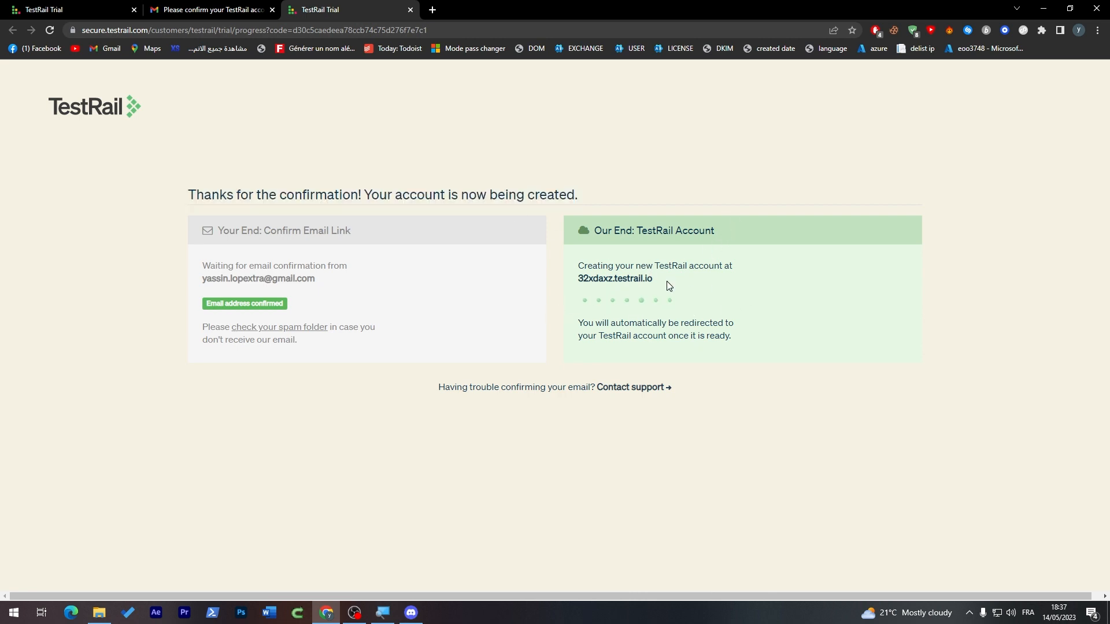
mouse_move(576, 283)
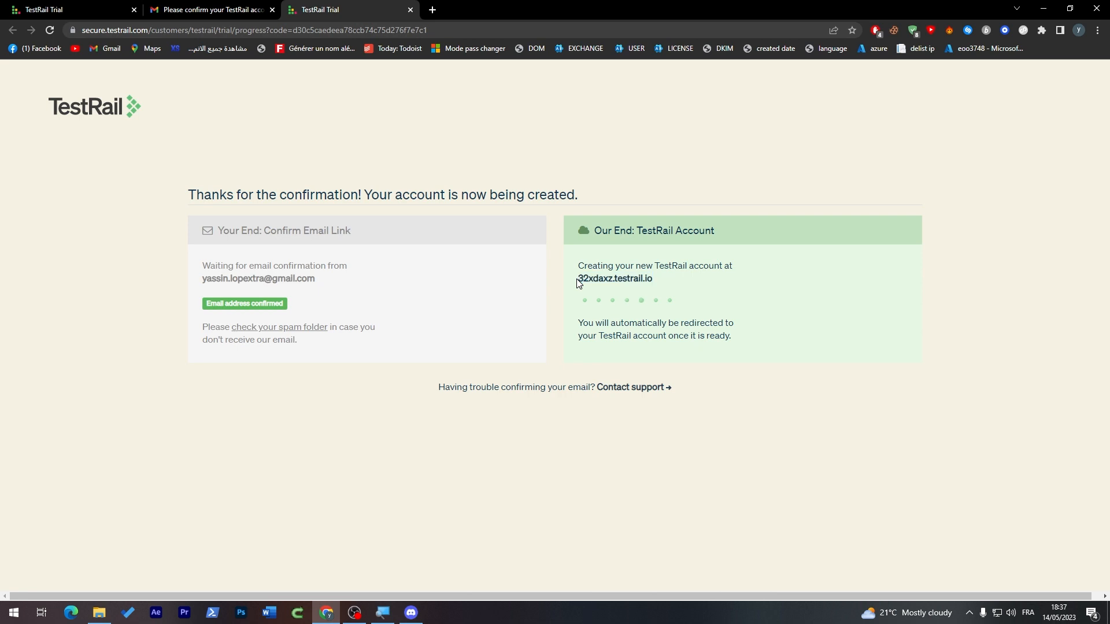
mouse_move(618, 289)
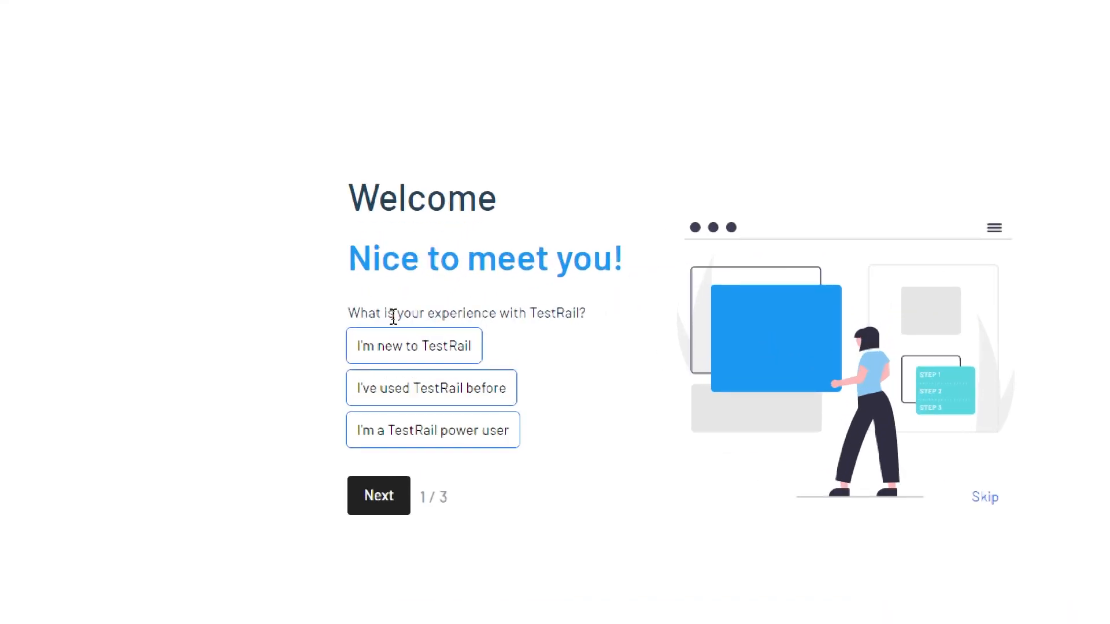
Answer 'I'm new to TestRail' and pick role VP / C-Suite / Founder
left_click(414, 346)
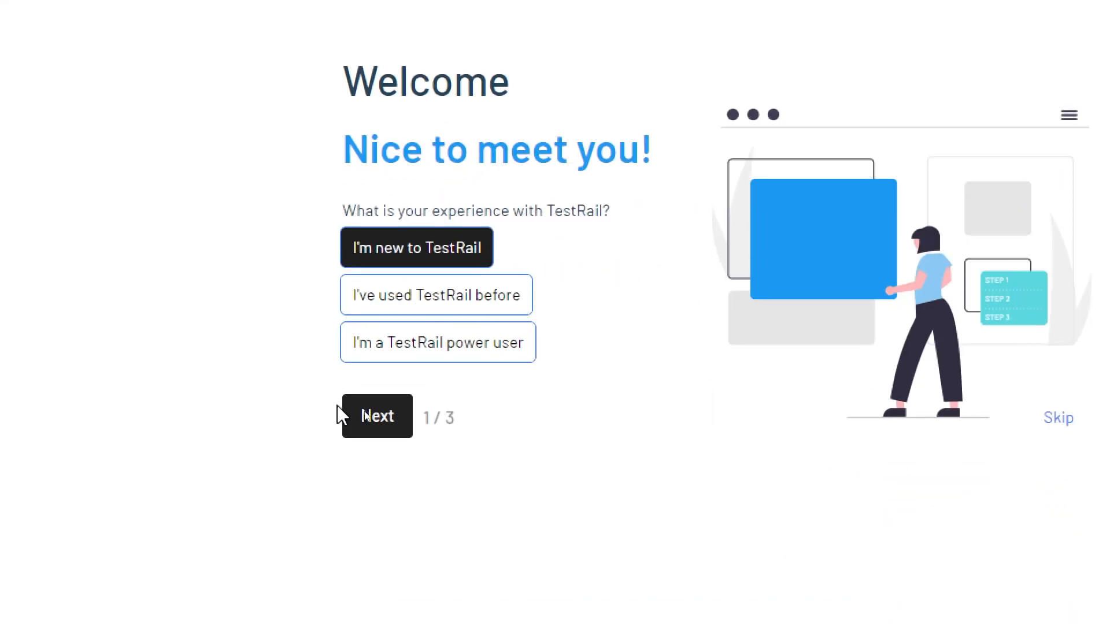
left_click(376, 416)
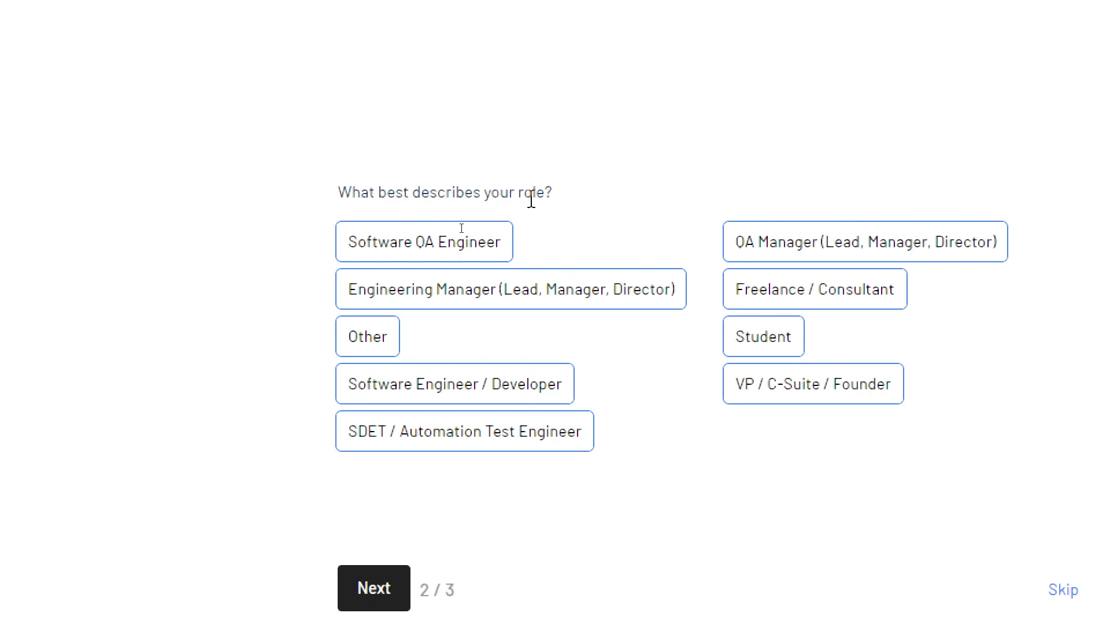
left_click(424, 241)
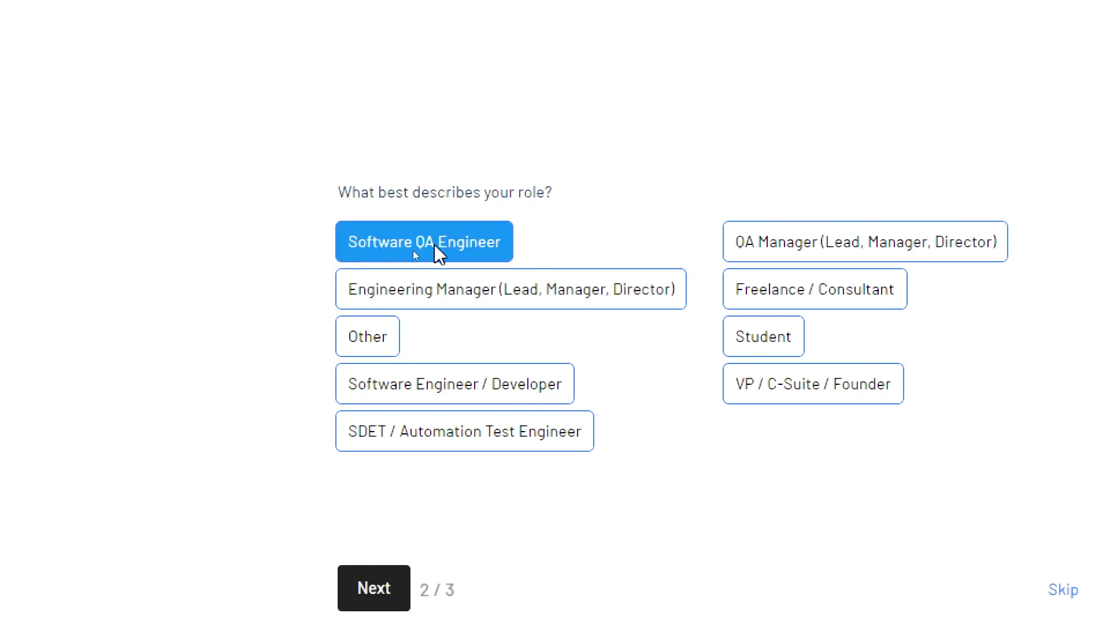
left_click(510, 289)
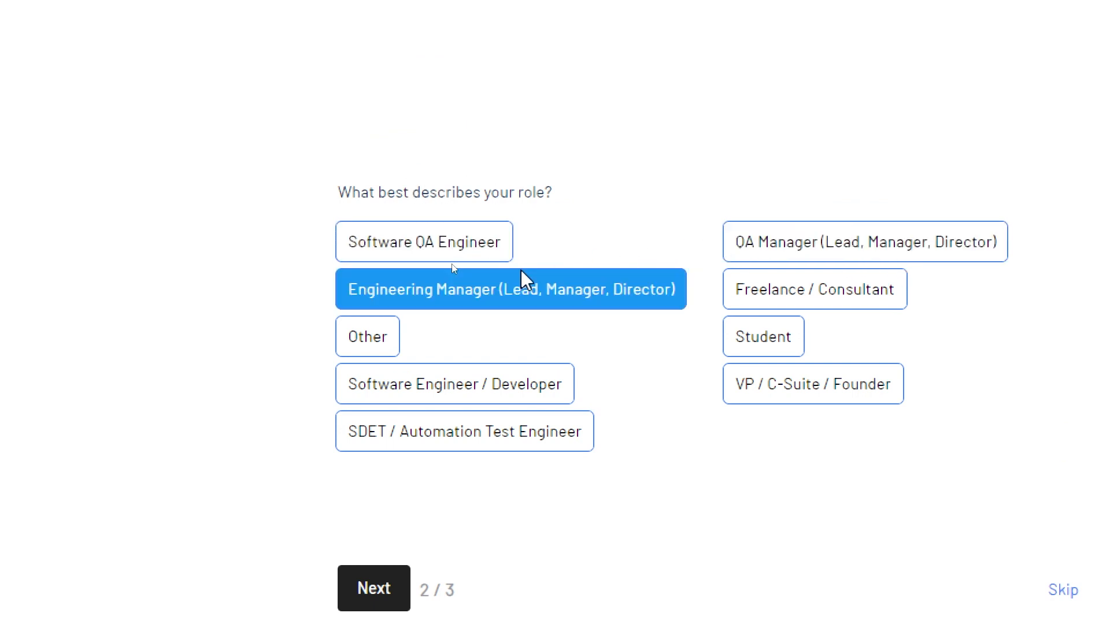
left_click(813, 384)
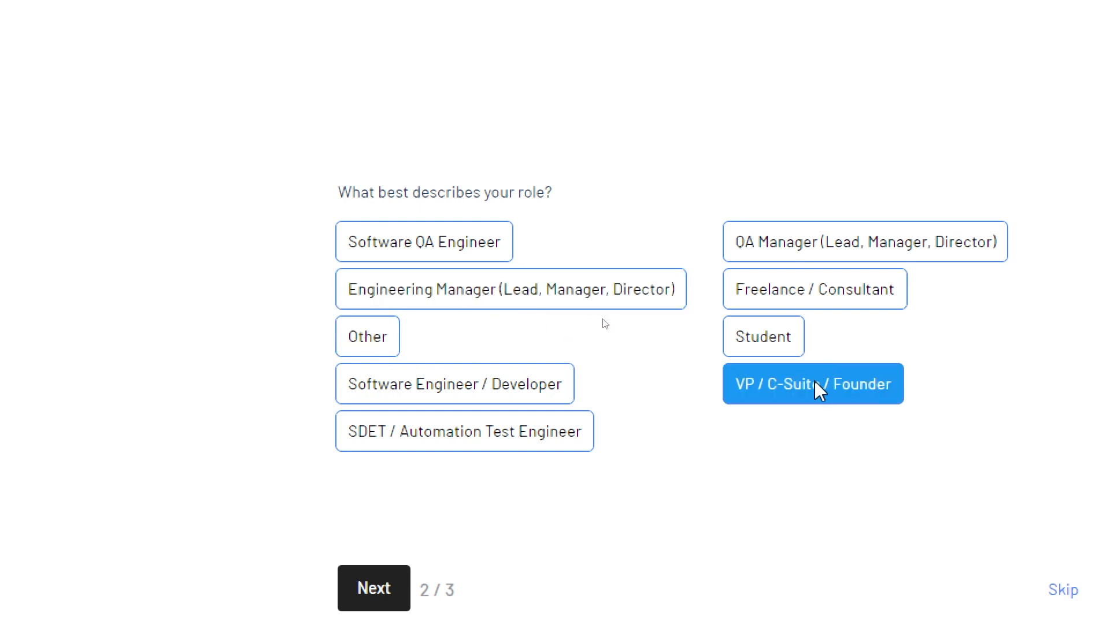
left_click(373, 588)
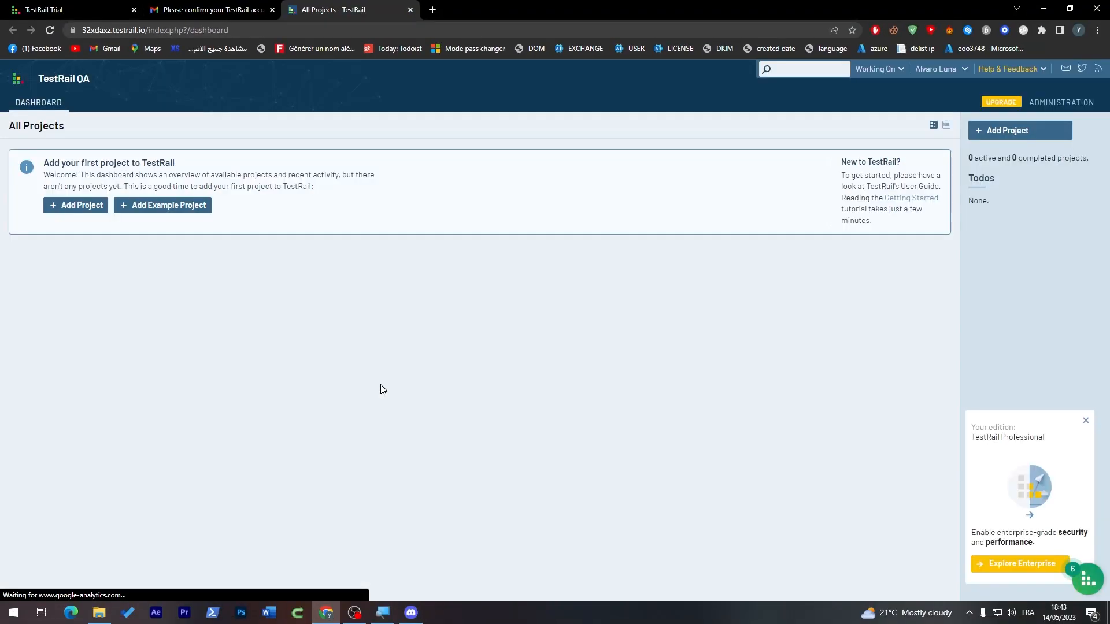
mouse_move(202, 241)
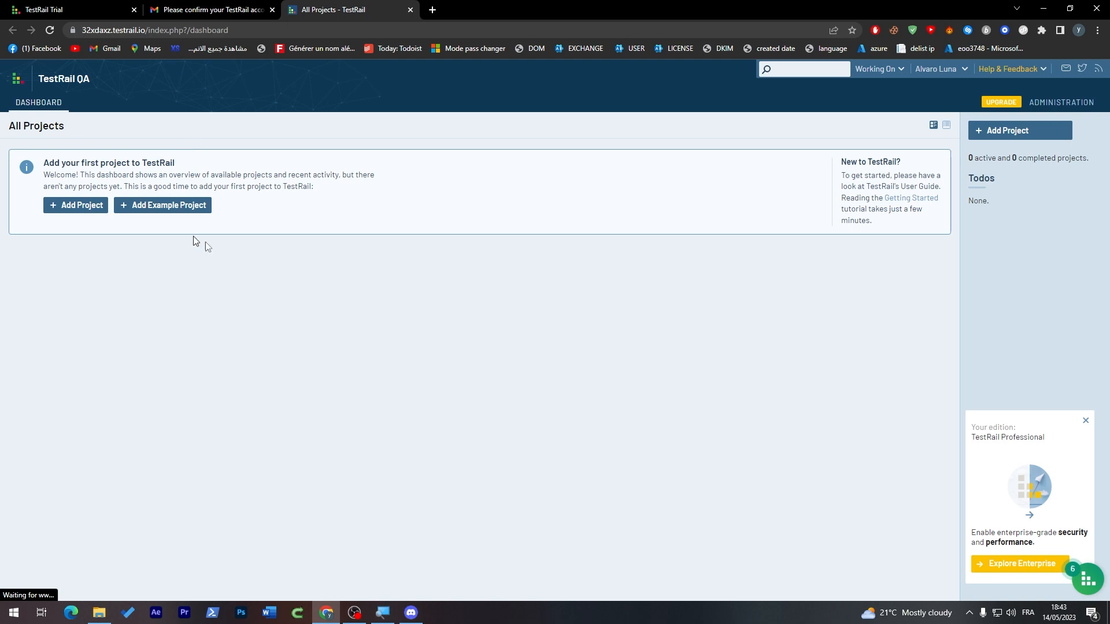
mouse_move(366, 208)
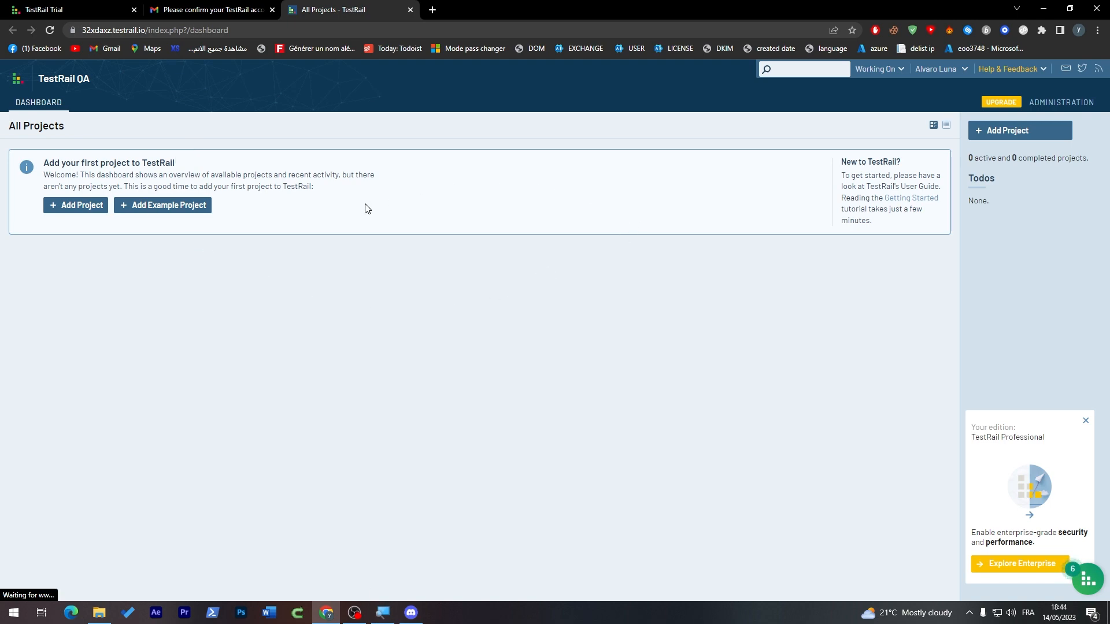
mouse_move(61, 172)
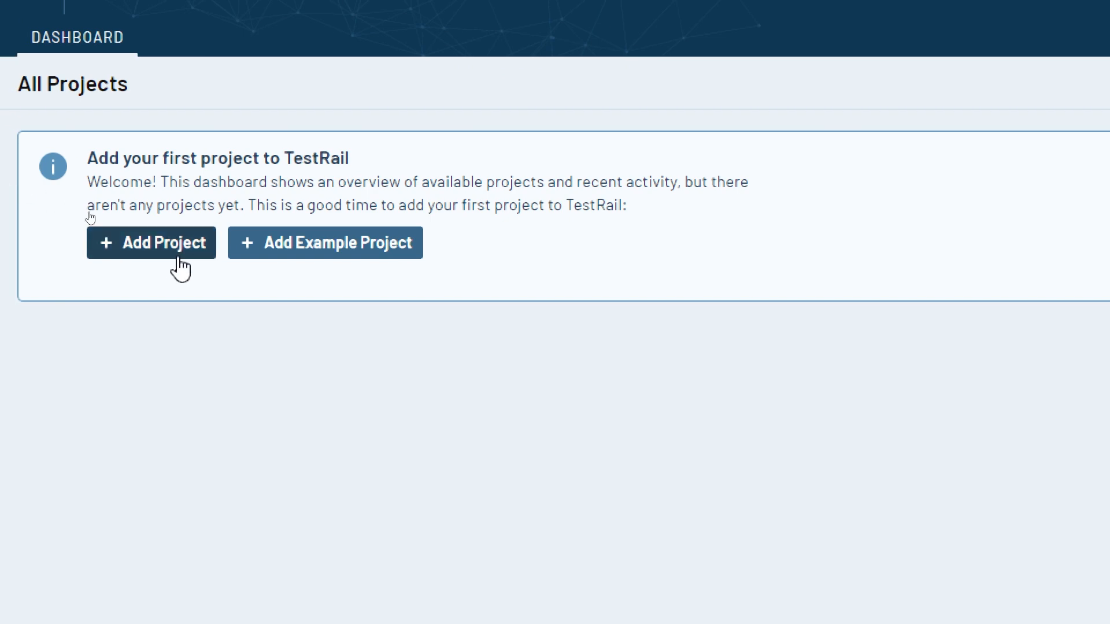
Add project TUTORIAL with displayed announcement NEW PROJECT and save it
left_click(150, 243)
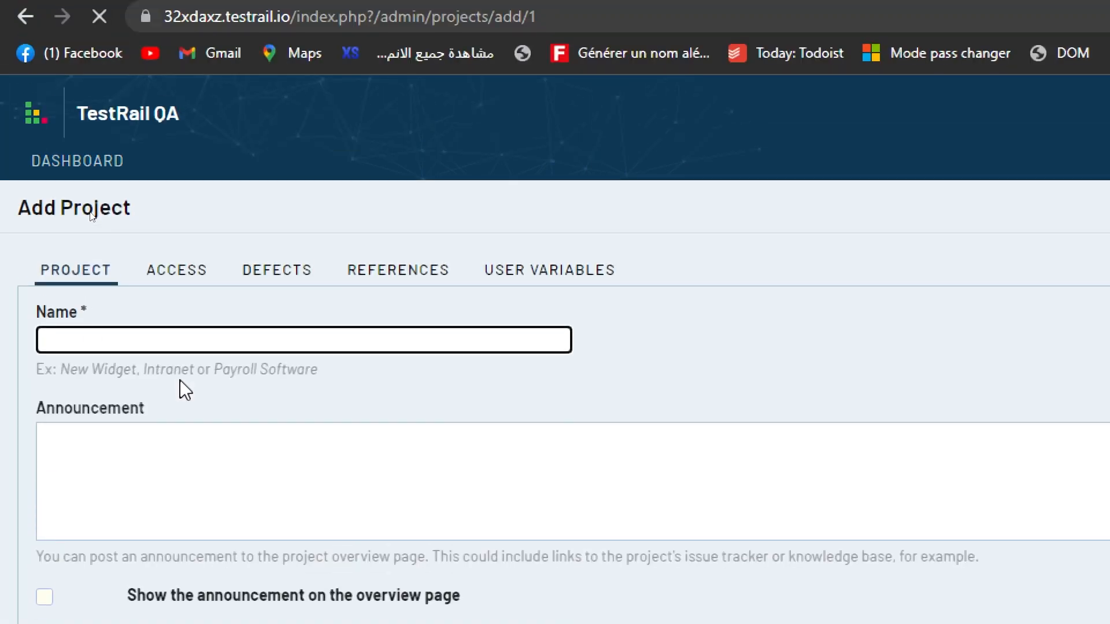
type("TUTORIAL")
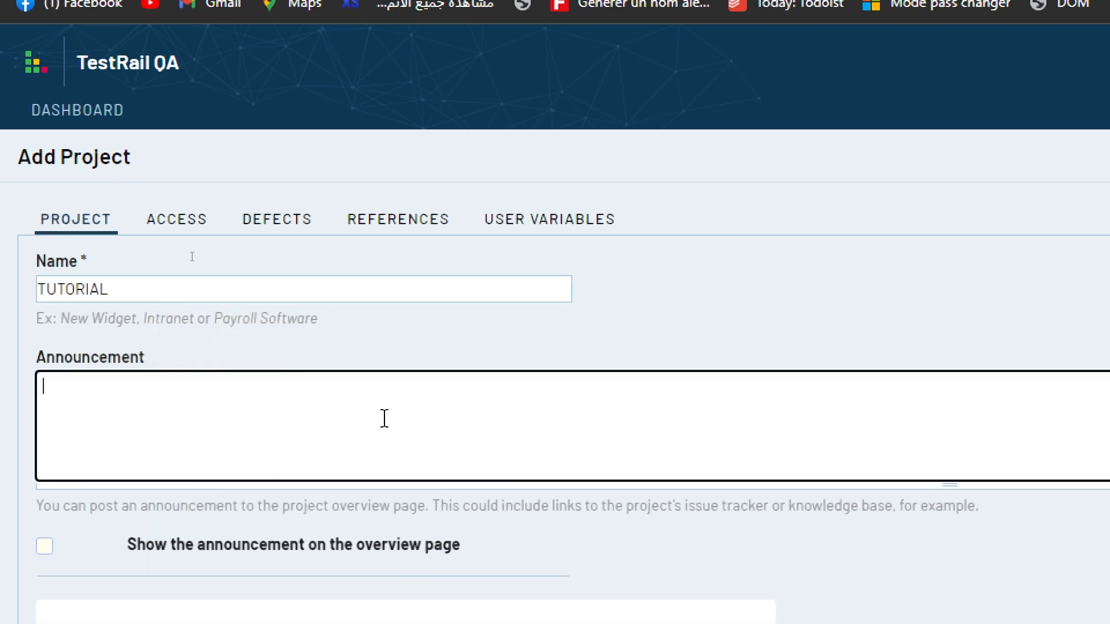
type("NEW PROJECT")
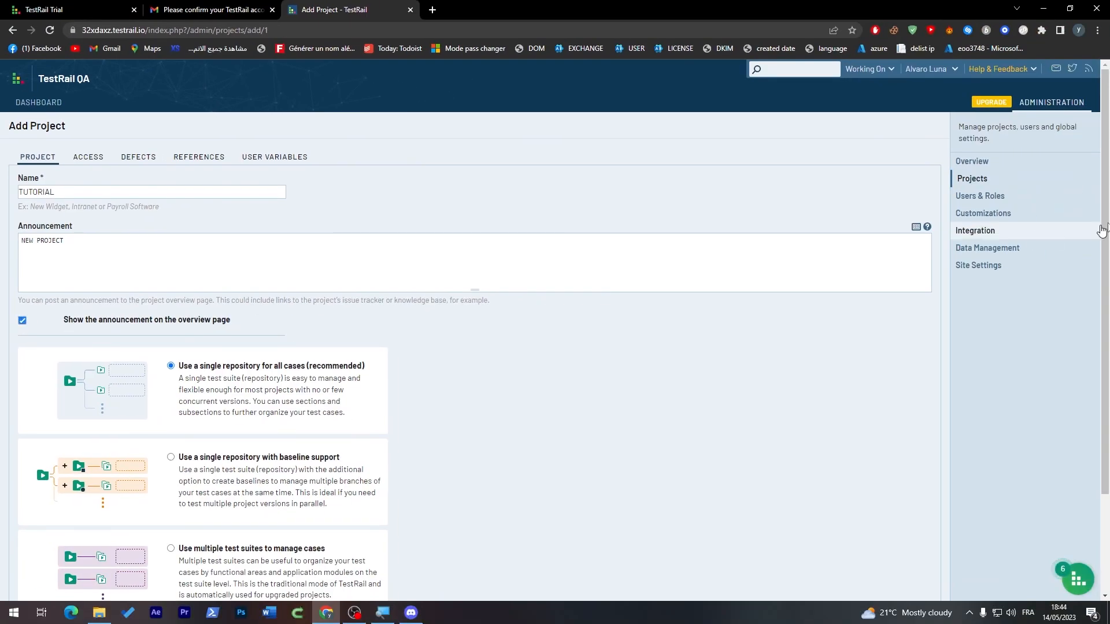
scroll("down", 3)
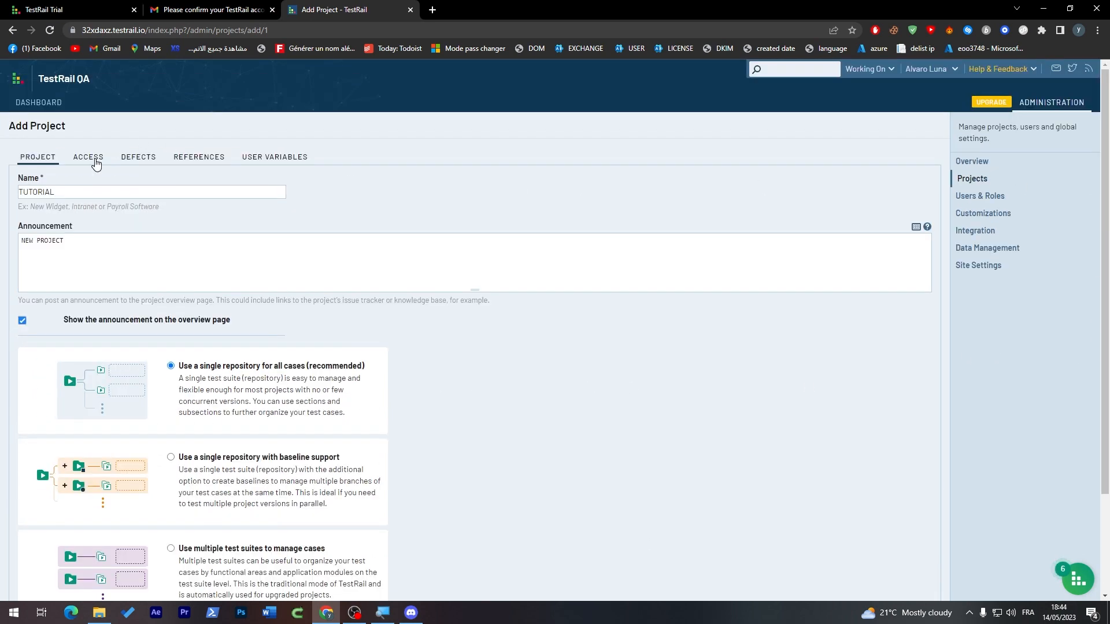
left_click(199, 157)
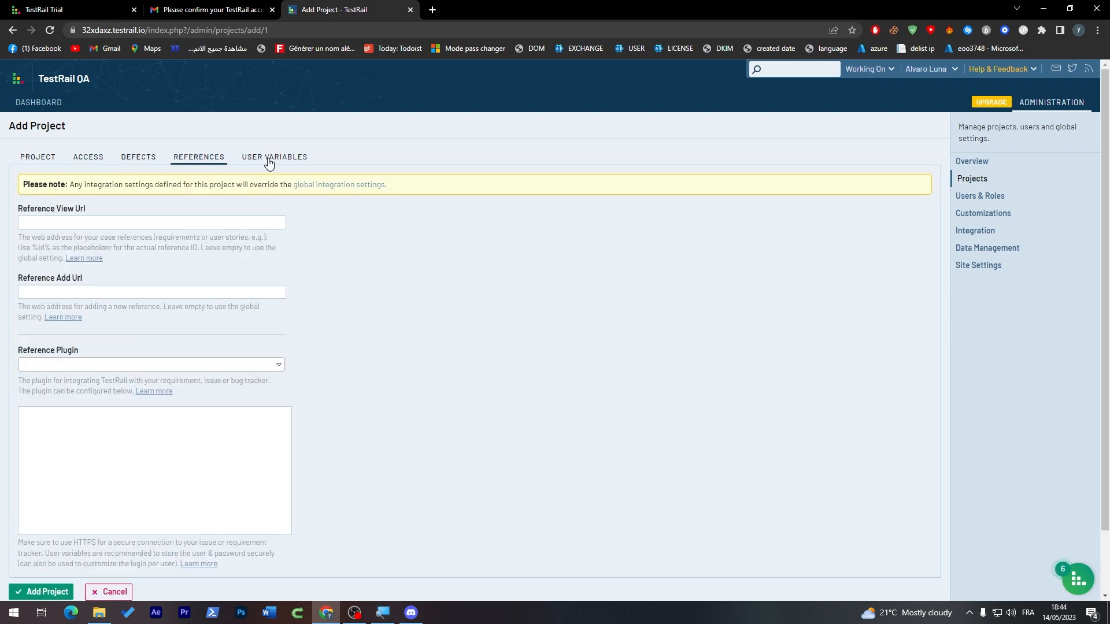
left_click(38, 157)
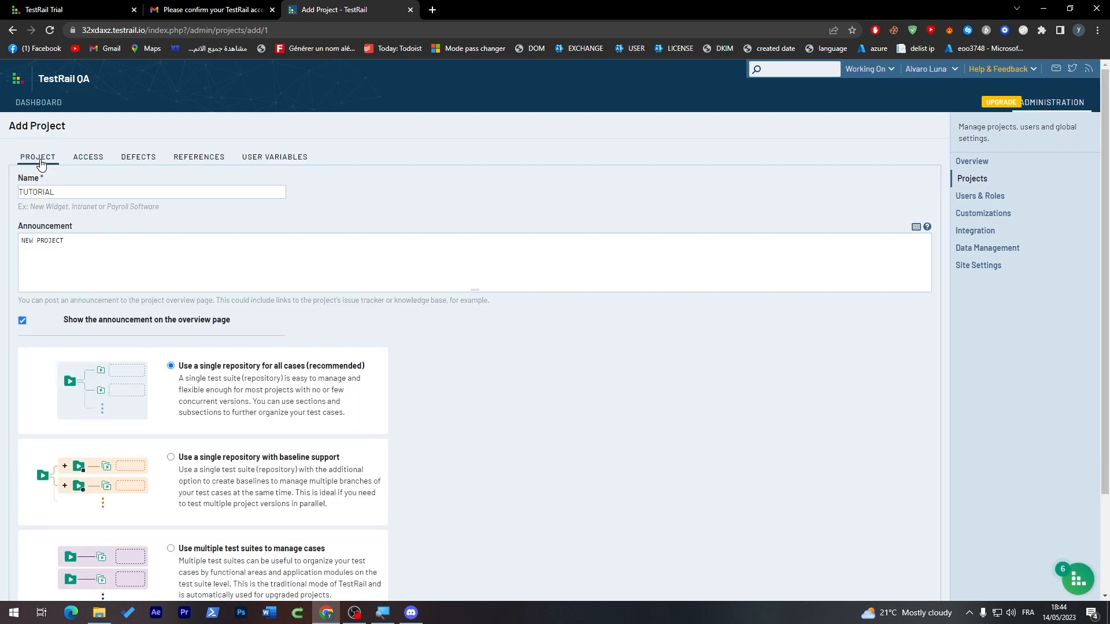
scroll("down", 3)
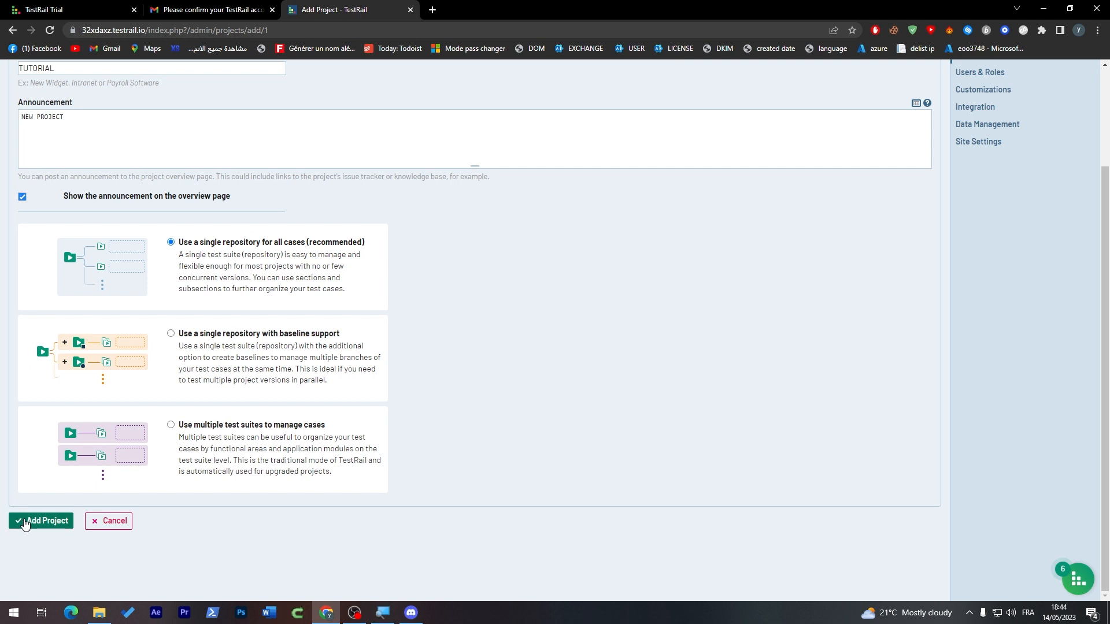
left_click(41, 521)
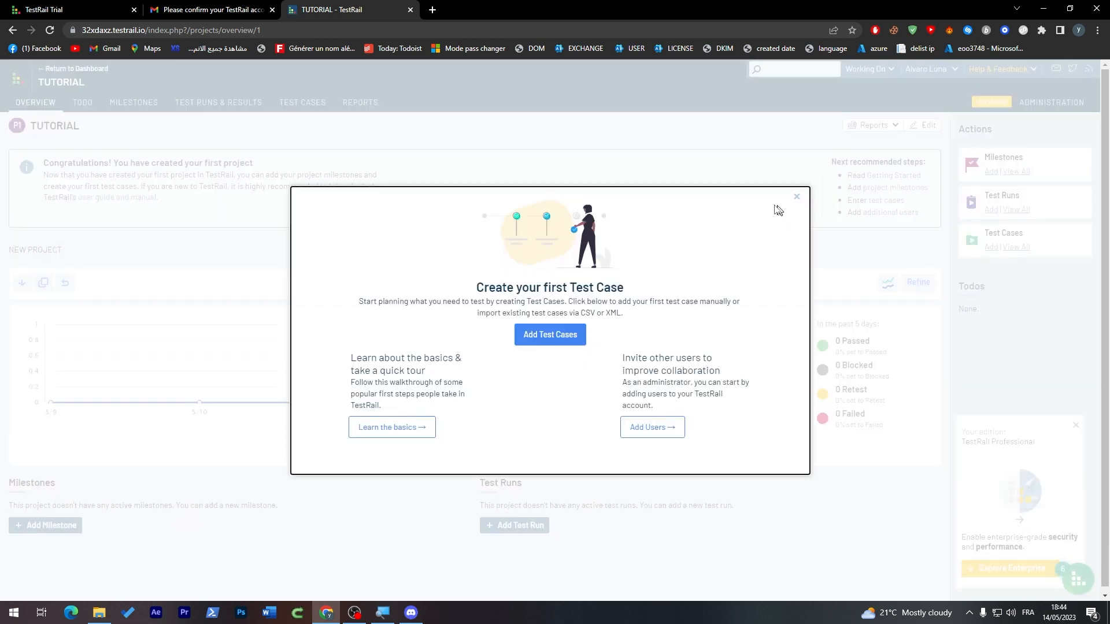
Dismiss the welcome prompt and hint, open TUTORIAL's Test Cases, and cancel adding a section
left_click(795, 196)
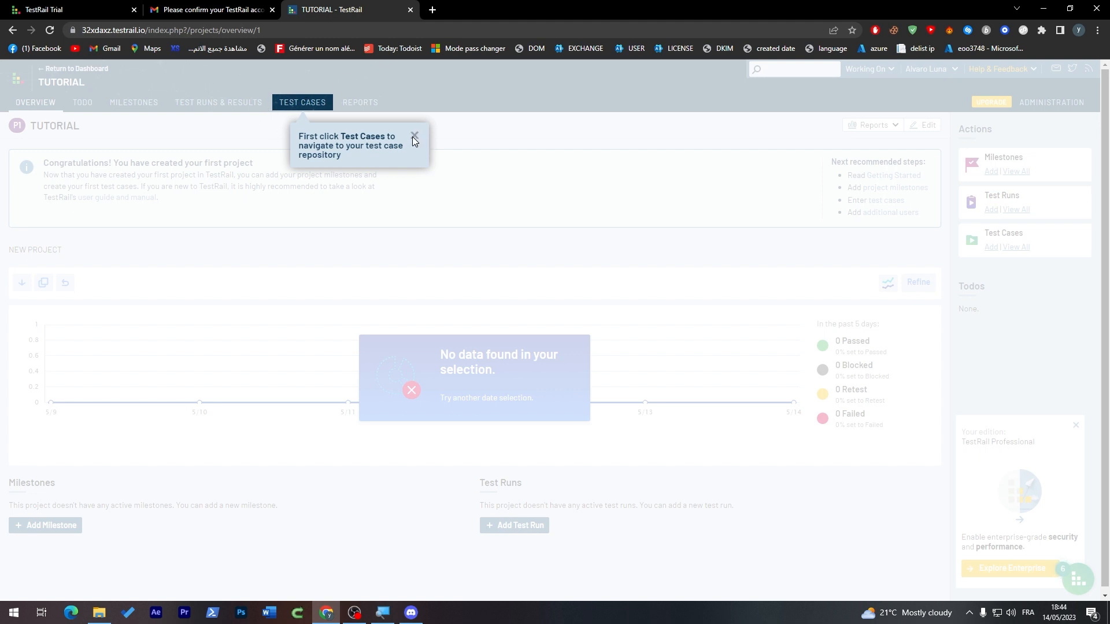
left_click(413, 137)
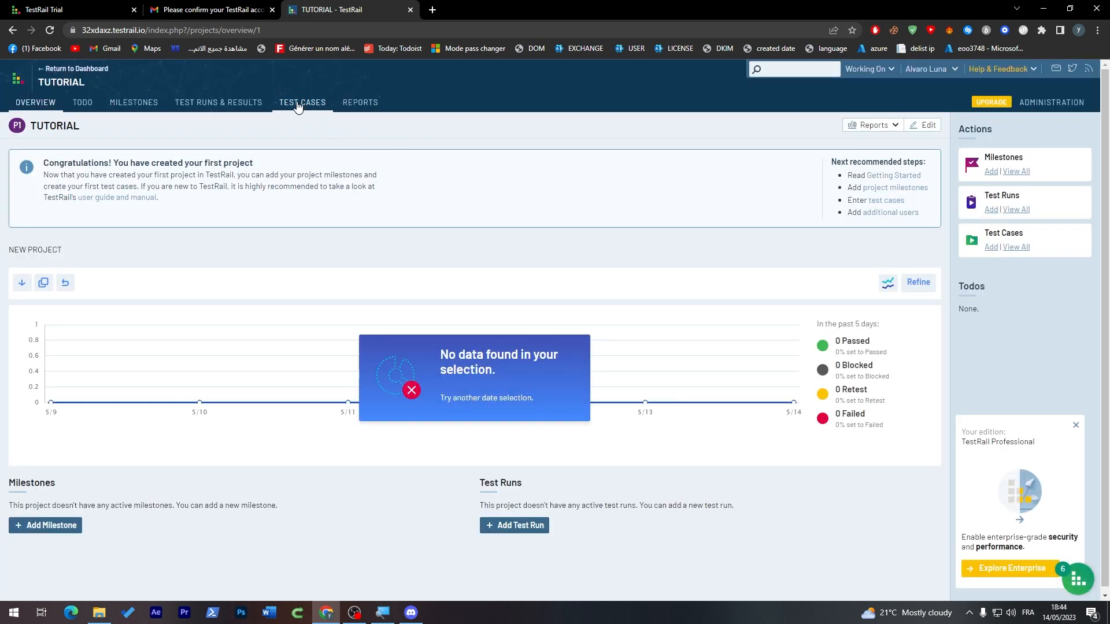
left_click(302, 103)
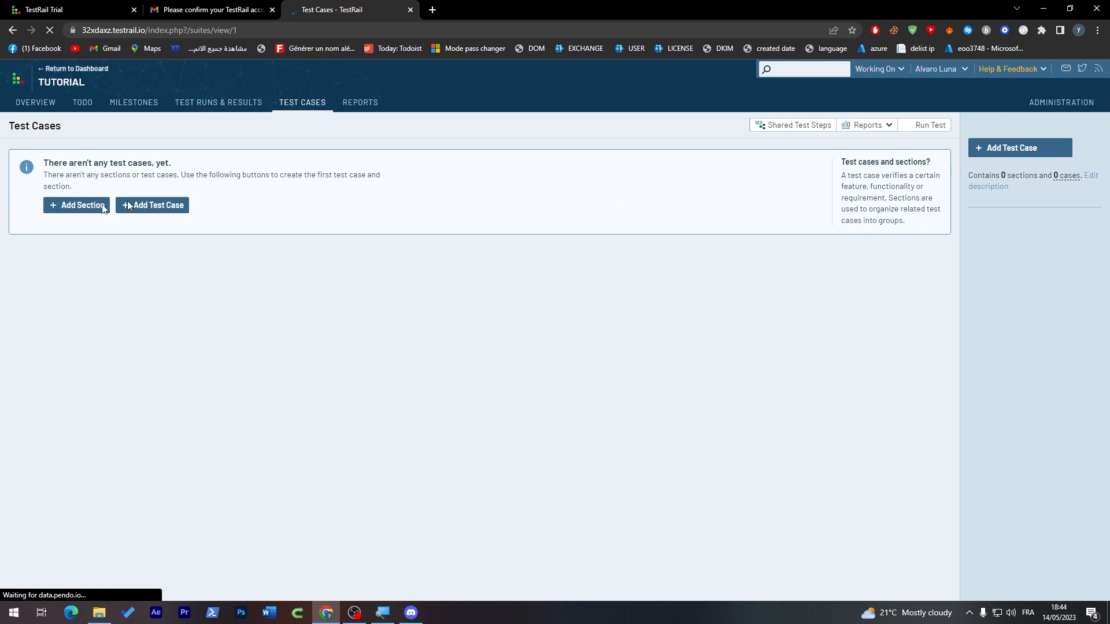
left_click(76, 206)
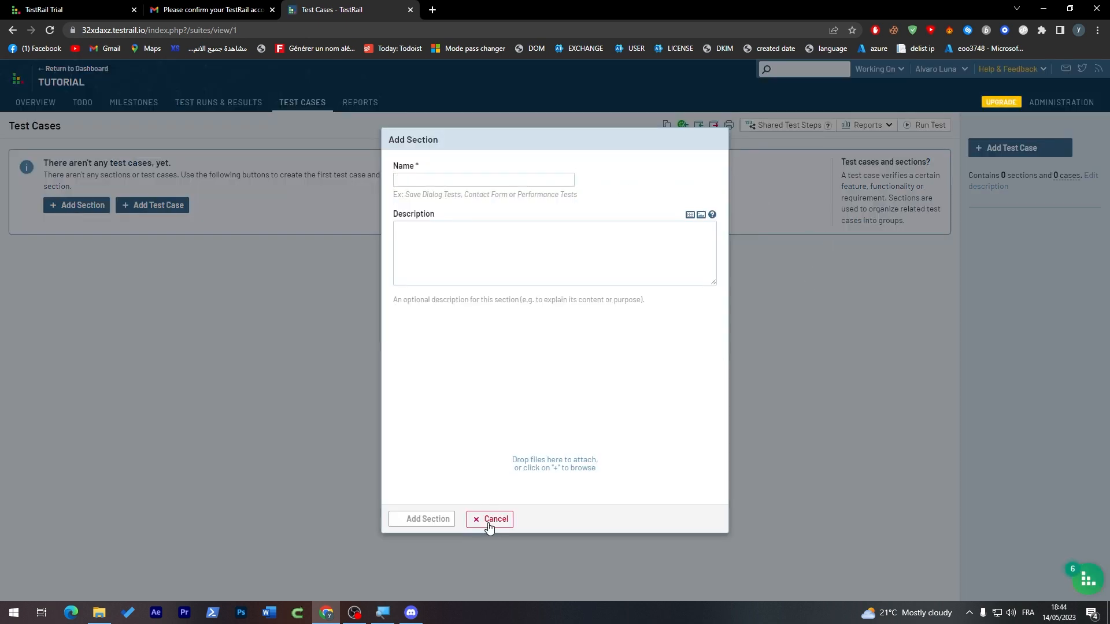
left_click(490, 519)
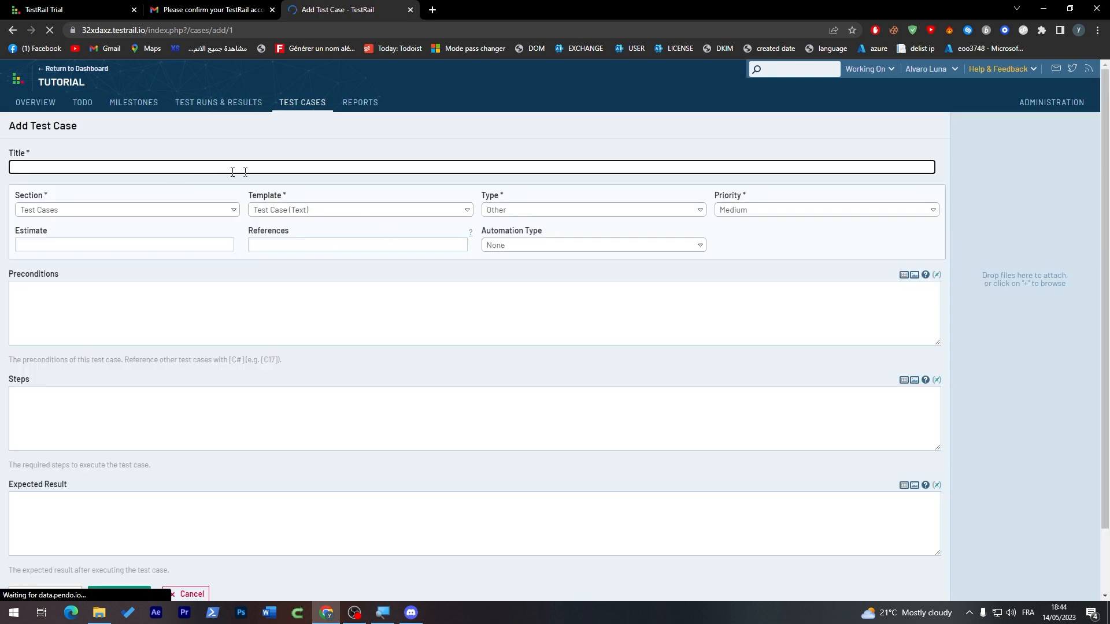
Leave the blank Add Test Case form unsaved and return to the TUTORIAL overview
scroll("down", 3)
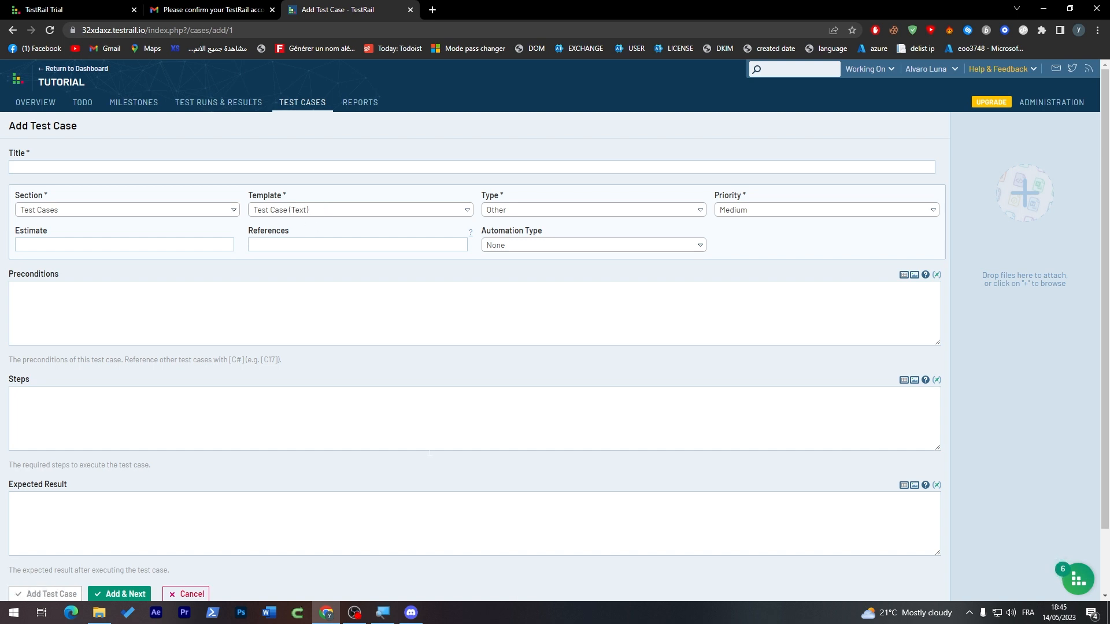
mouse_move(189, 462)
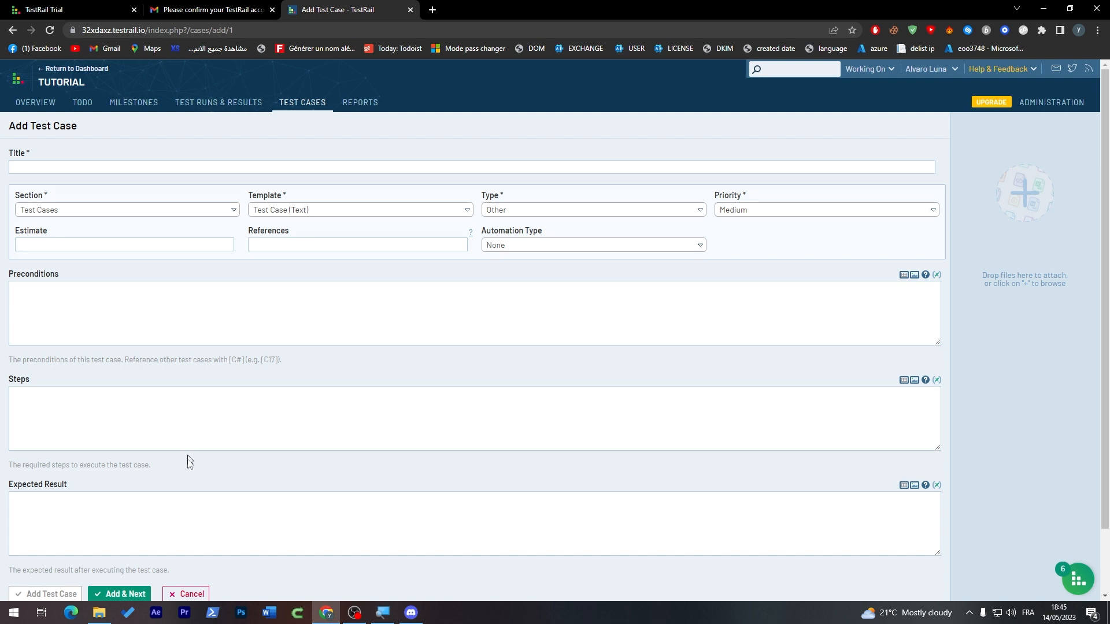
left_click(35, 103)
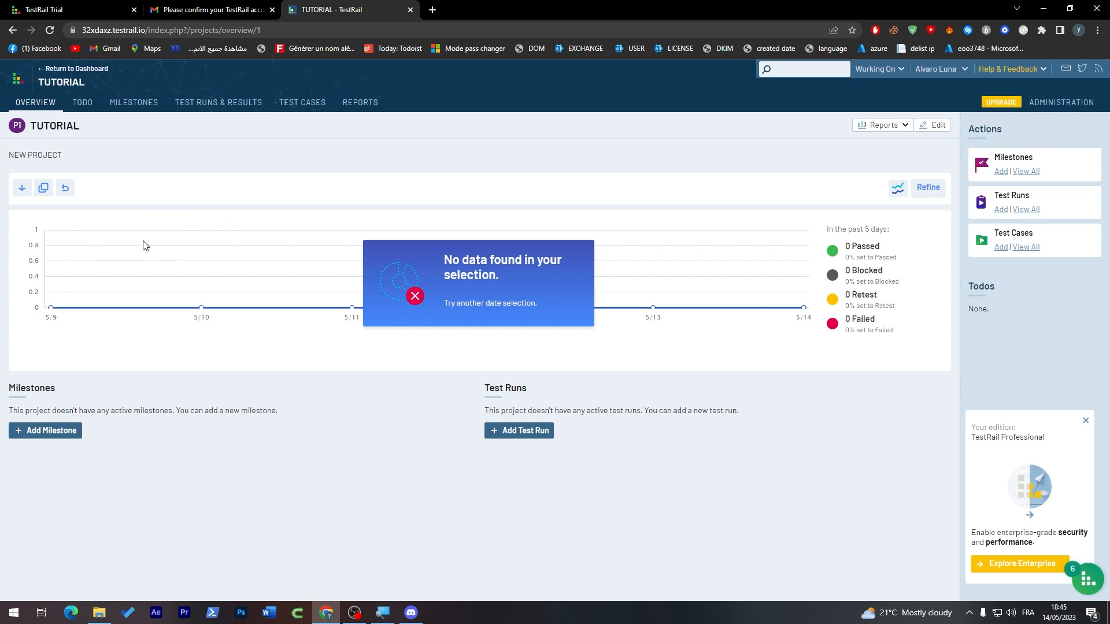
Show the TUTORIAL project's empty Test Runs & Results page
left_click(218, 103)
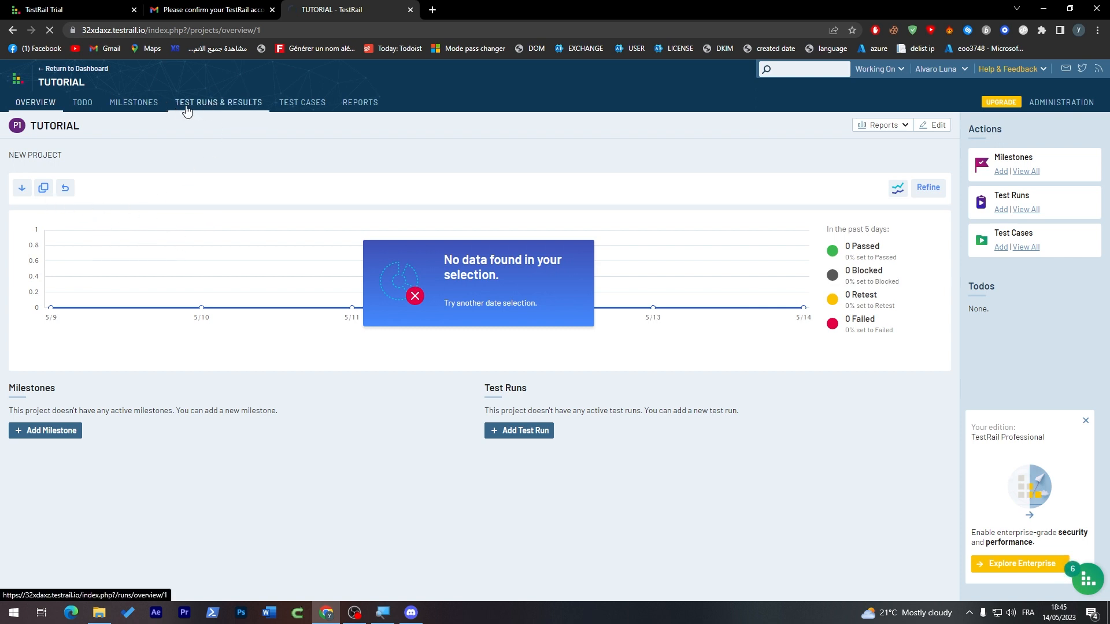
left_click(217, 101)
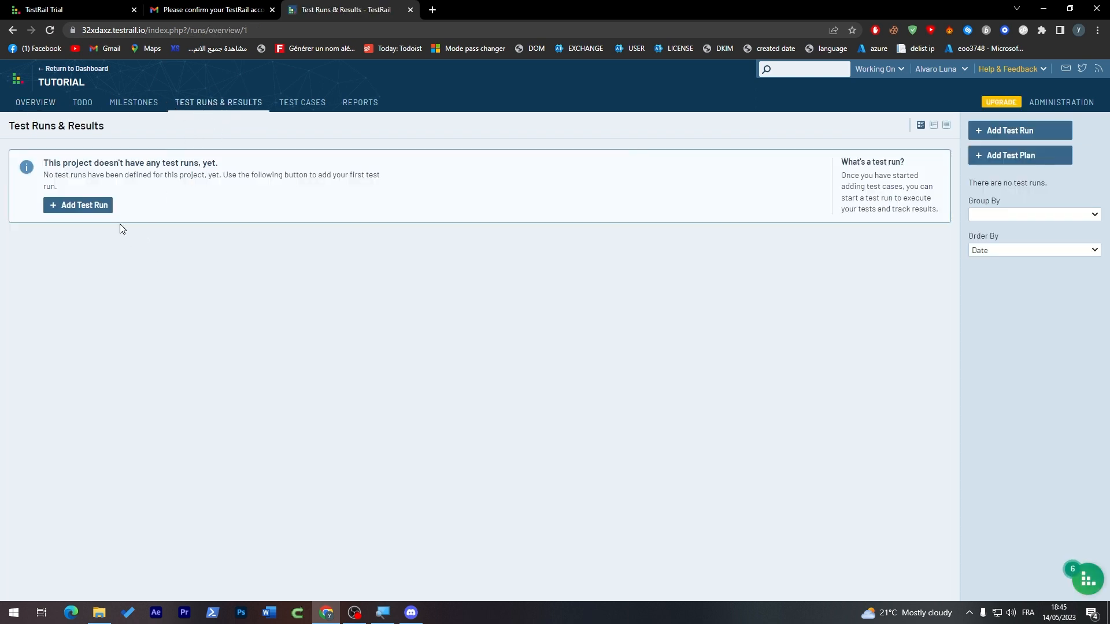
mouse_move(53, 149)
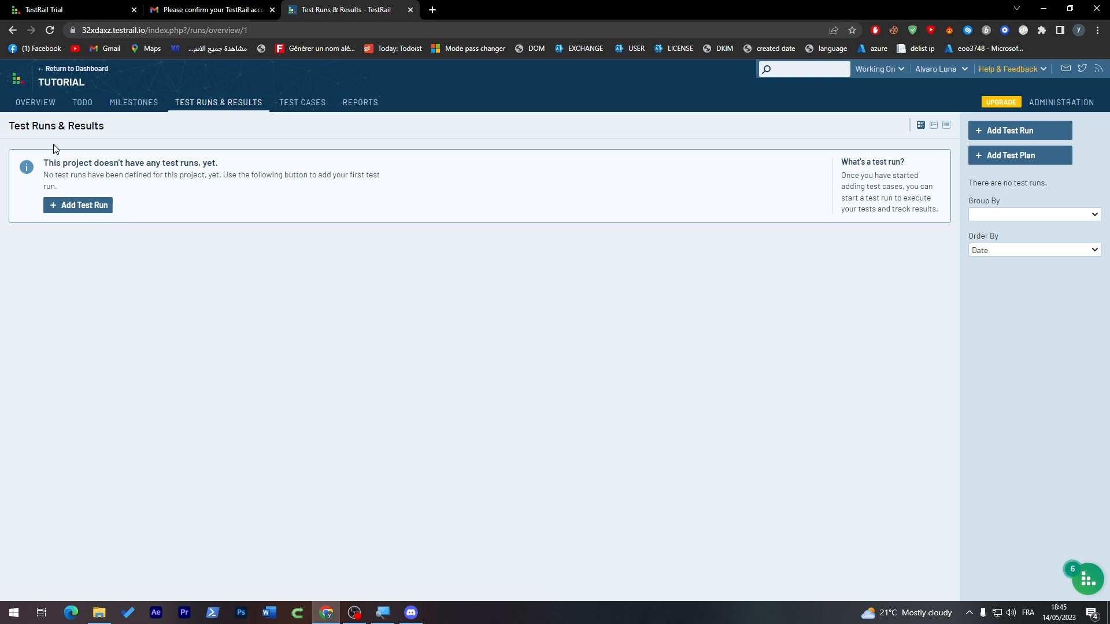
mouse_move(305, 125)
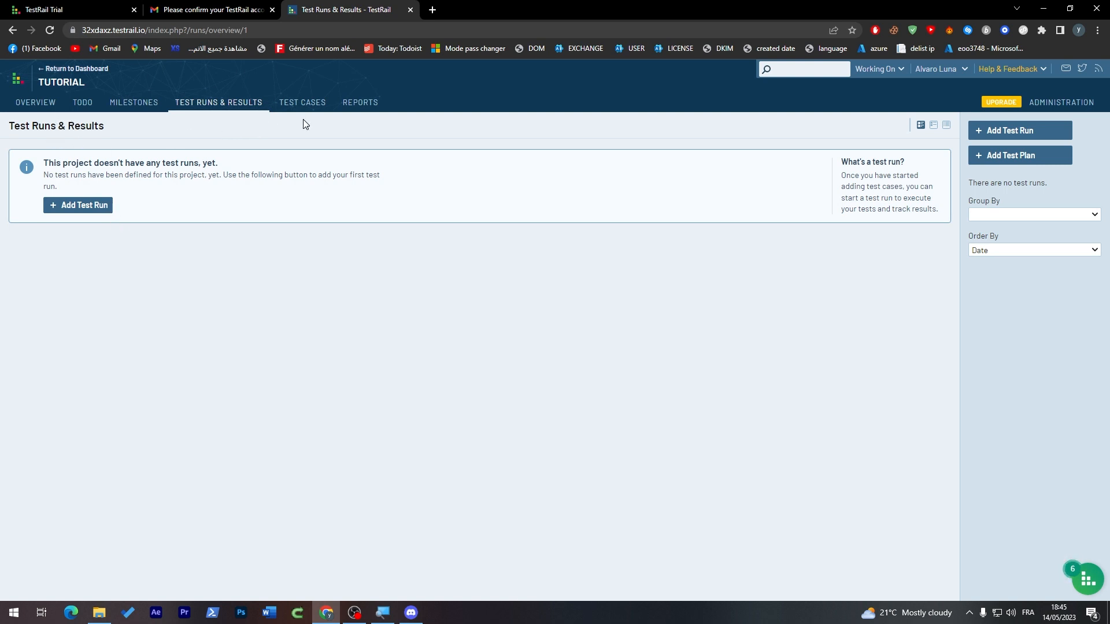